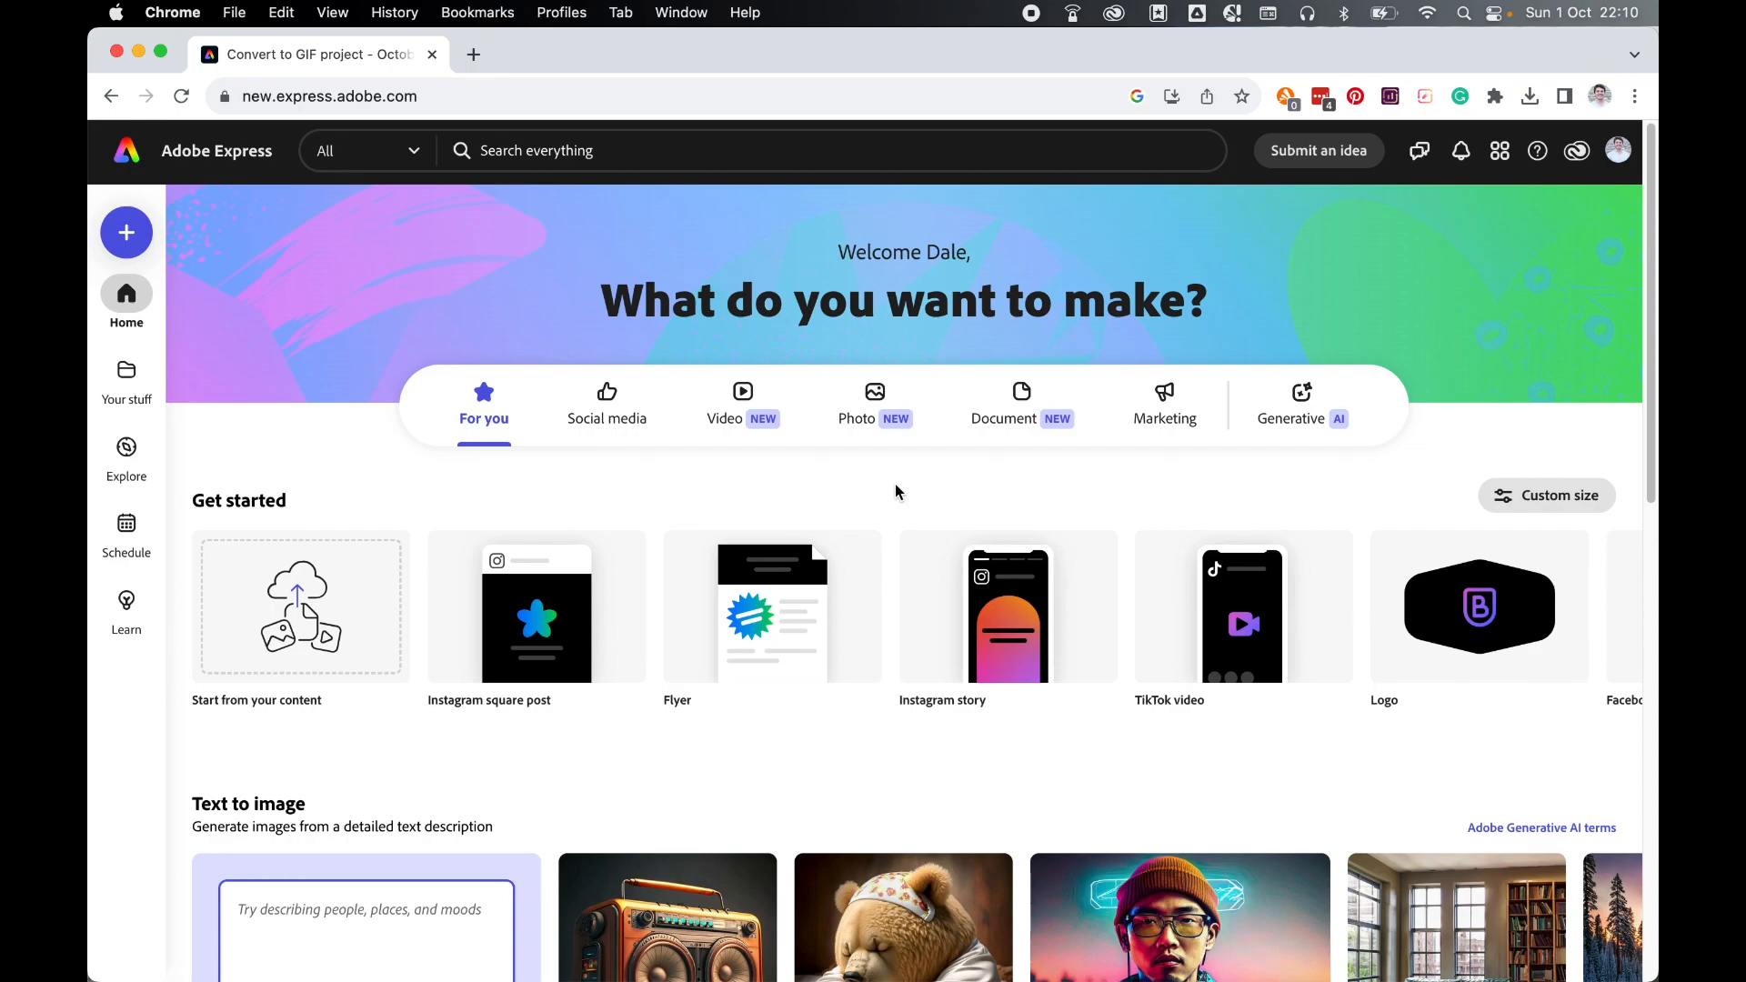
# - From the Document category, bring up the full gallery of quick actions
pyautogui.click(1019, 403)
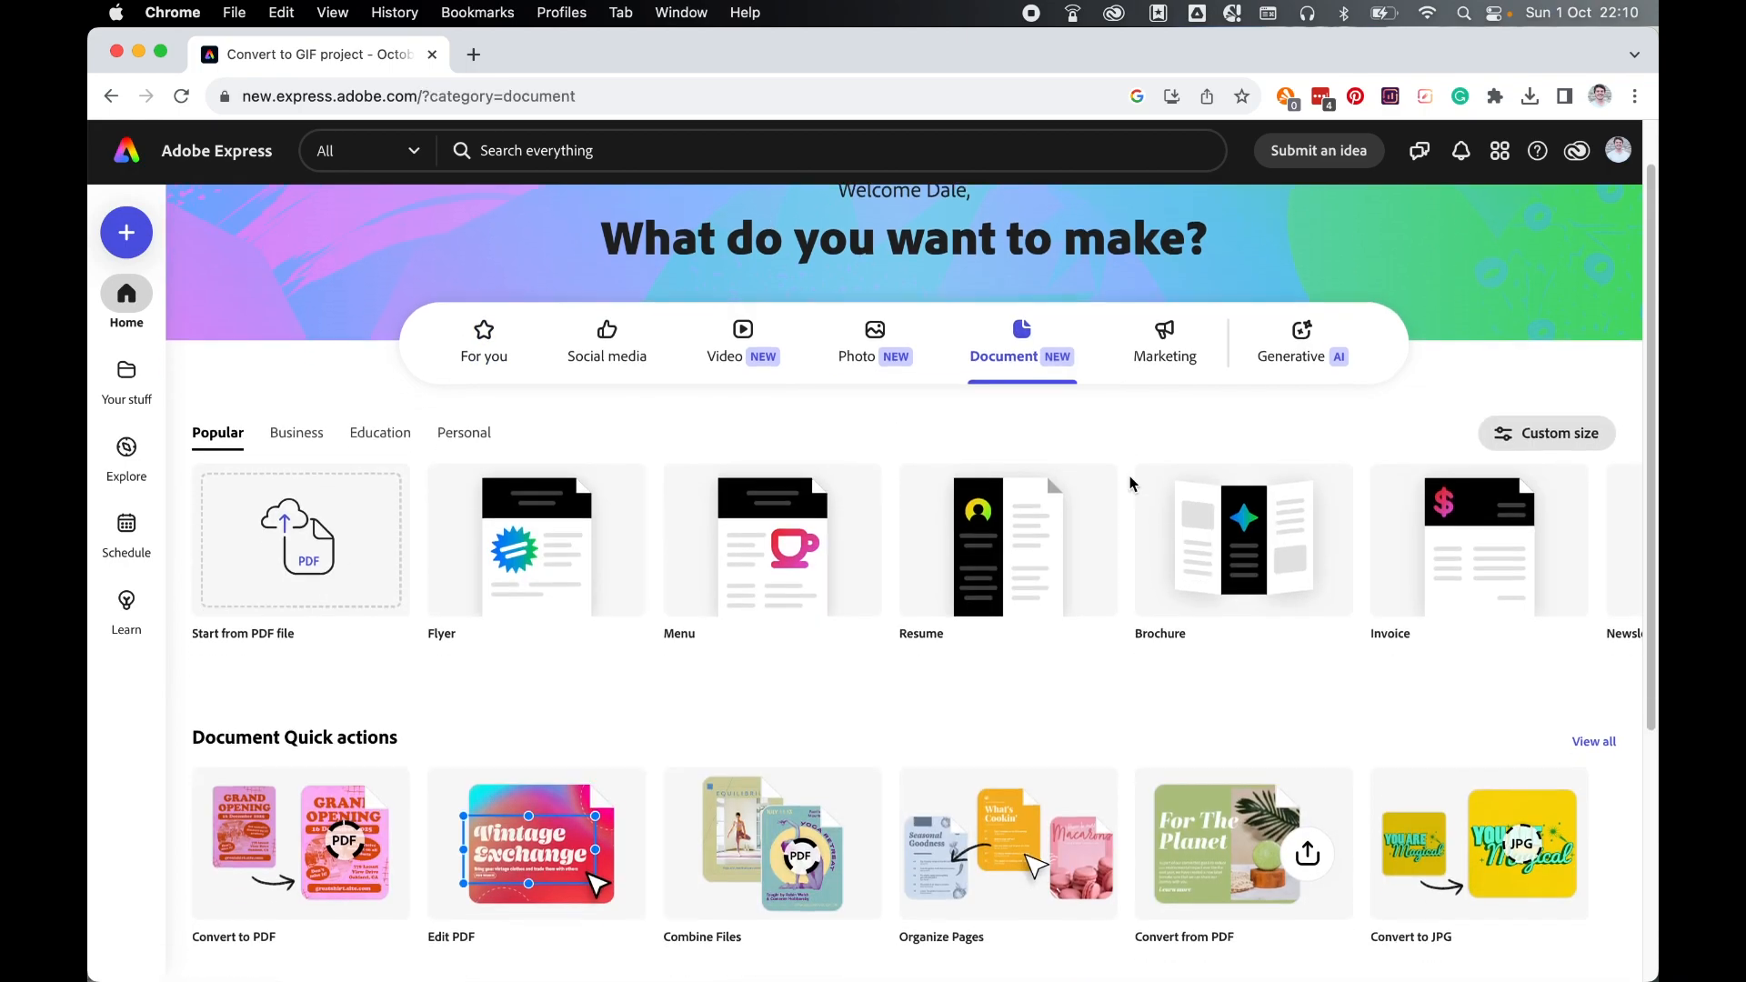
pyautogui.scroll(-3)
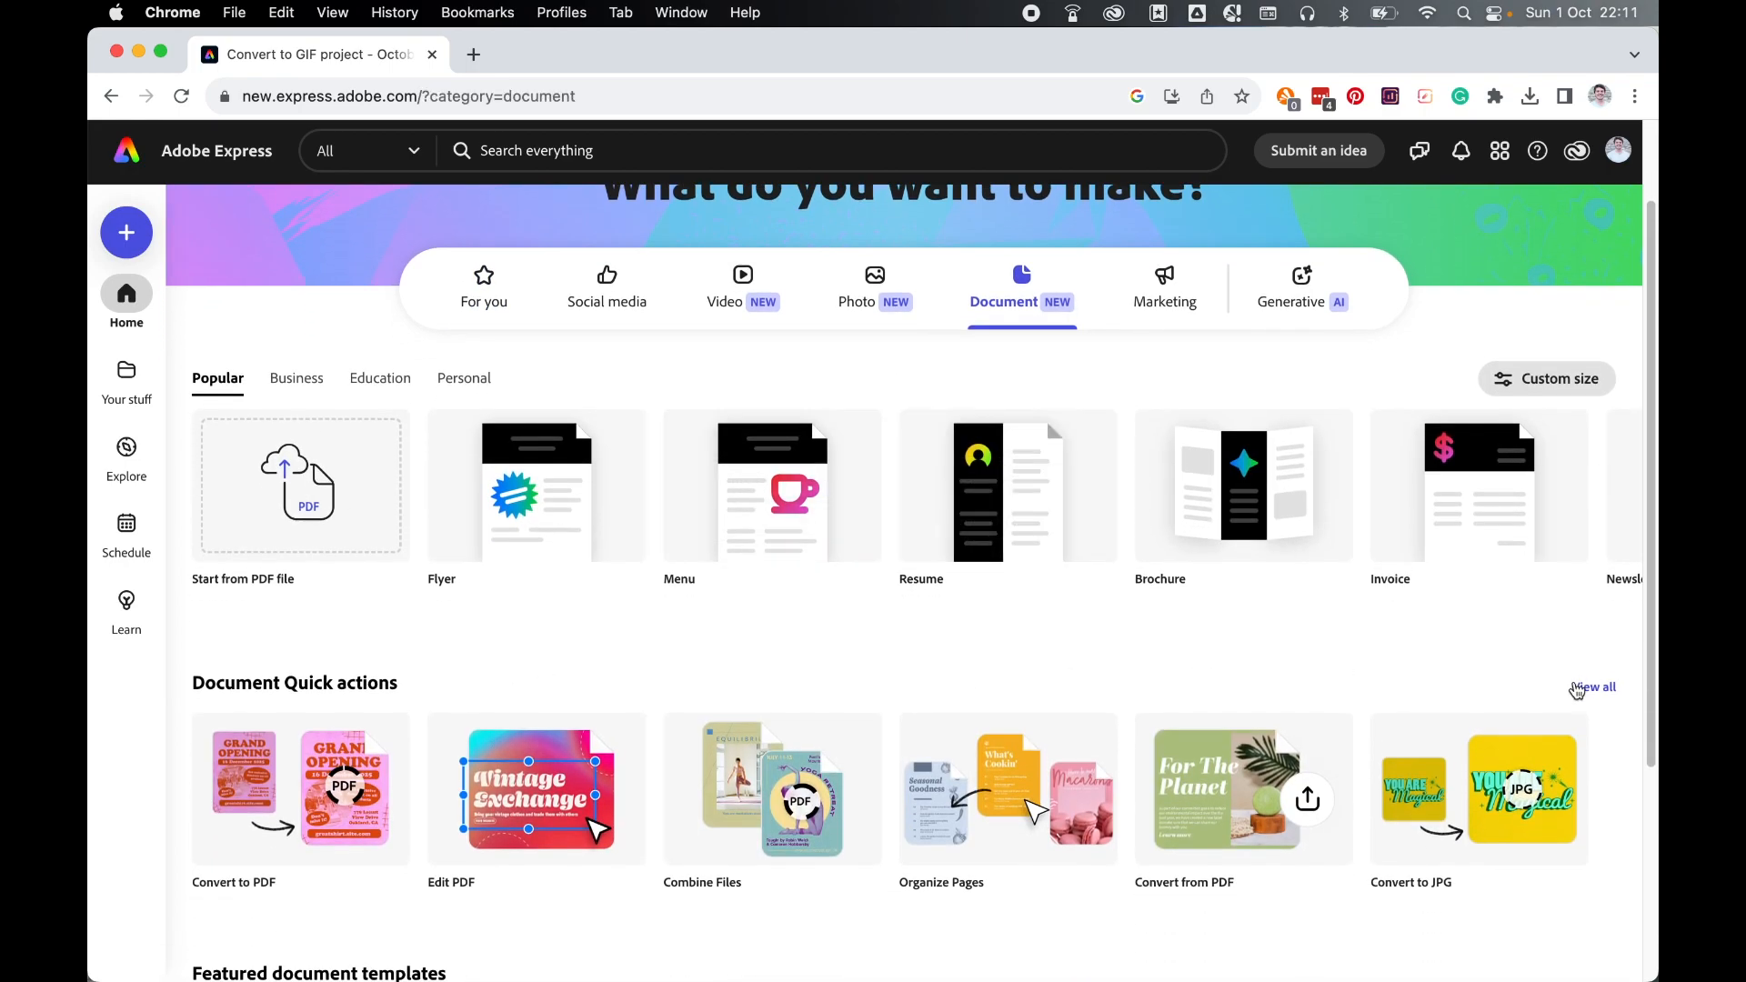
pyautogui.click(1595, 687)
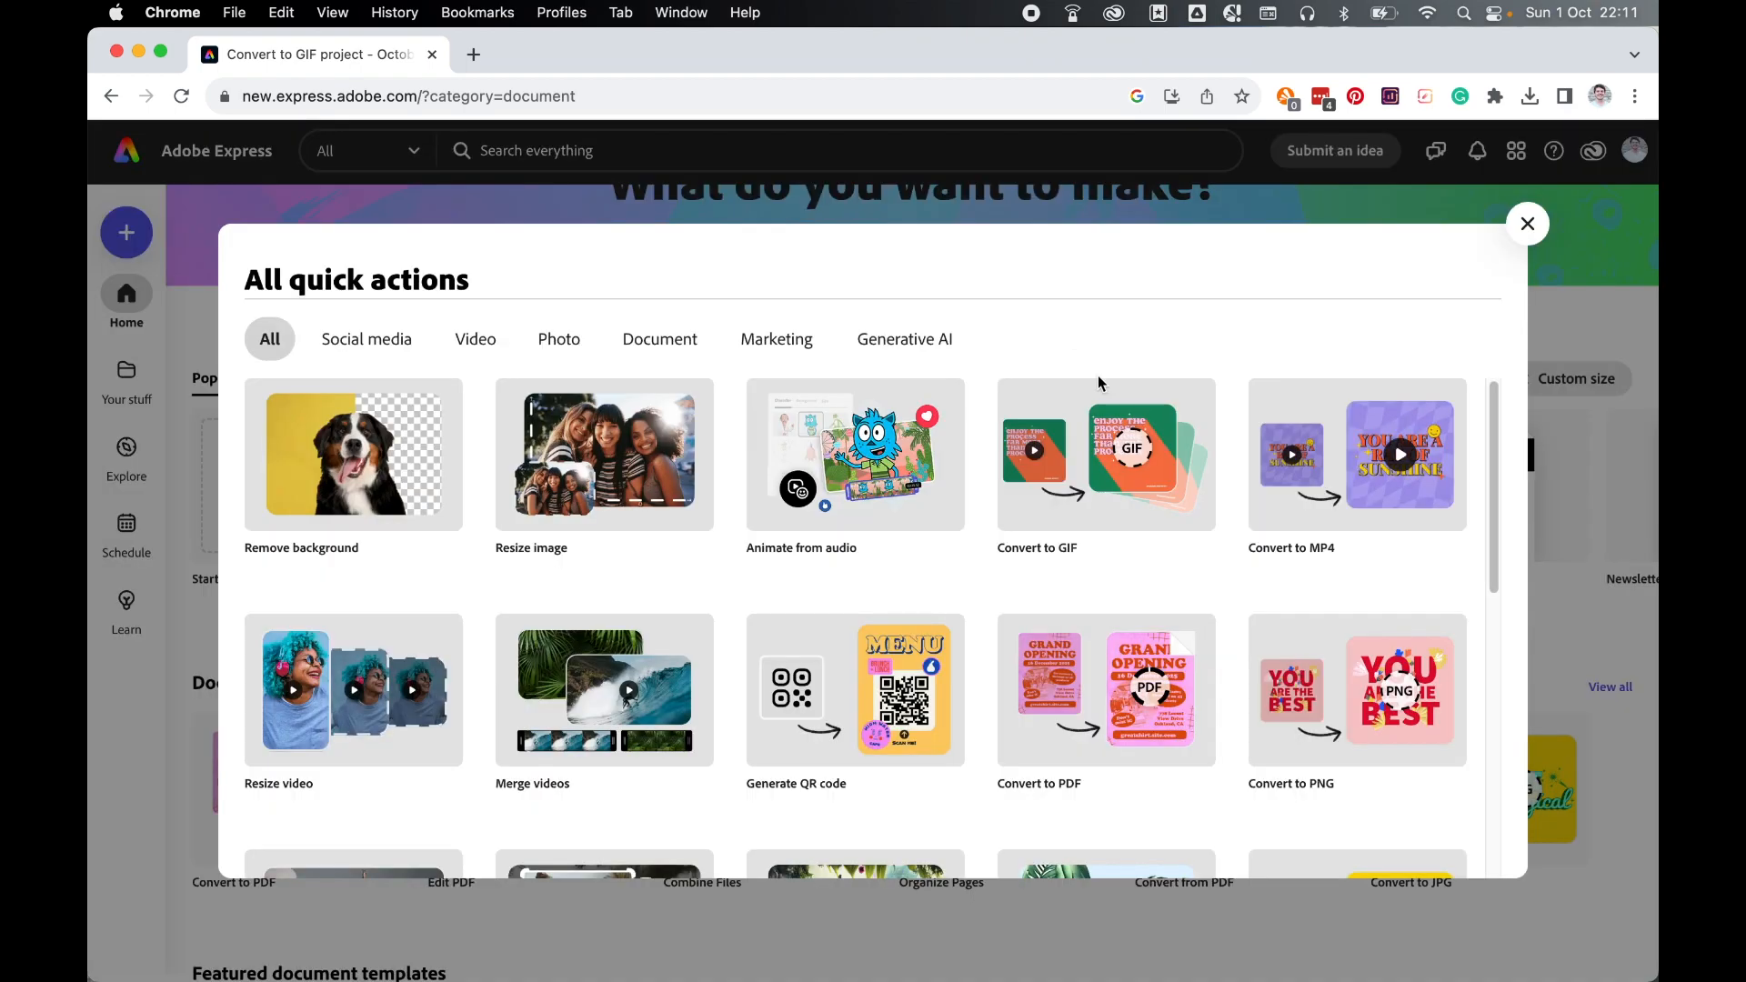
# - Start the Convert to GIF quick action from the gallery
pyautogui.click(1104, 455)
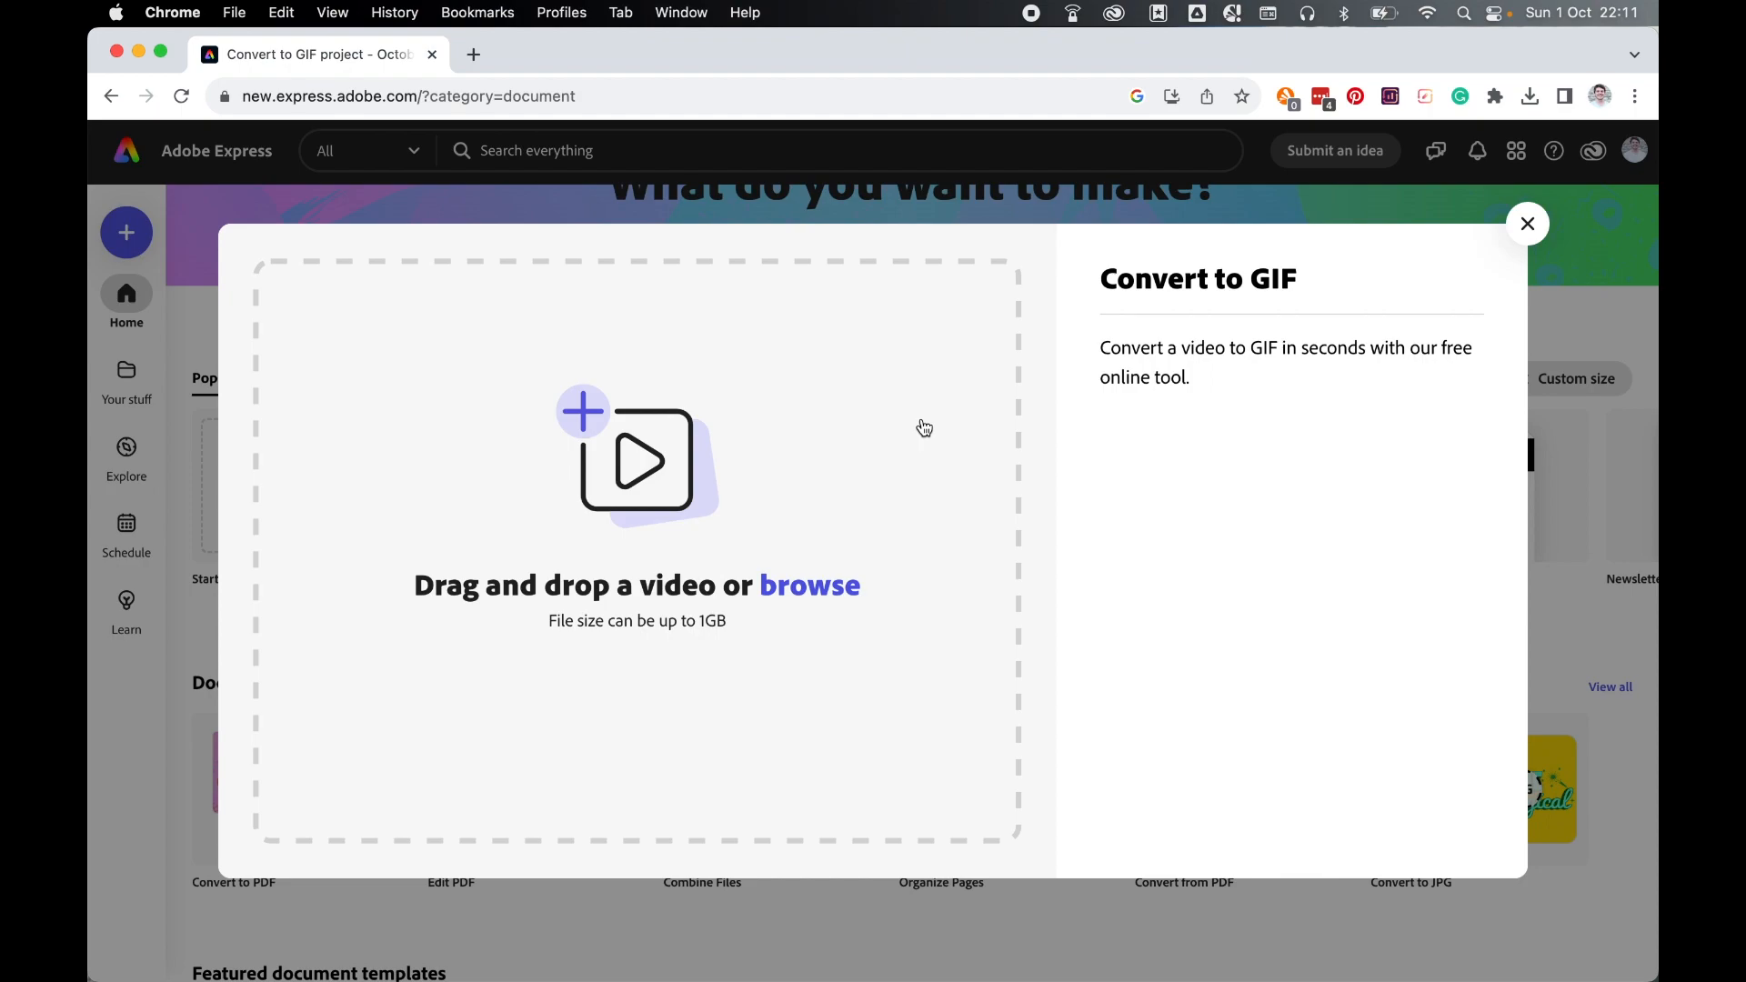
pyautogui.moveTo(889, 451)
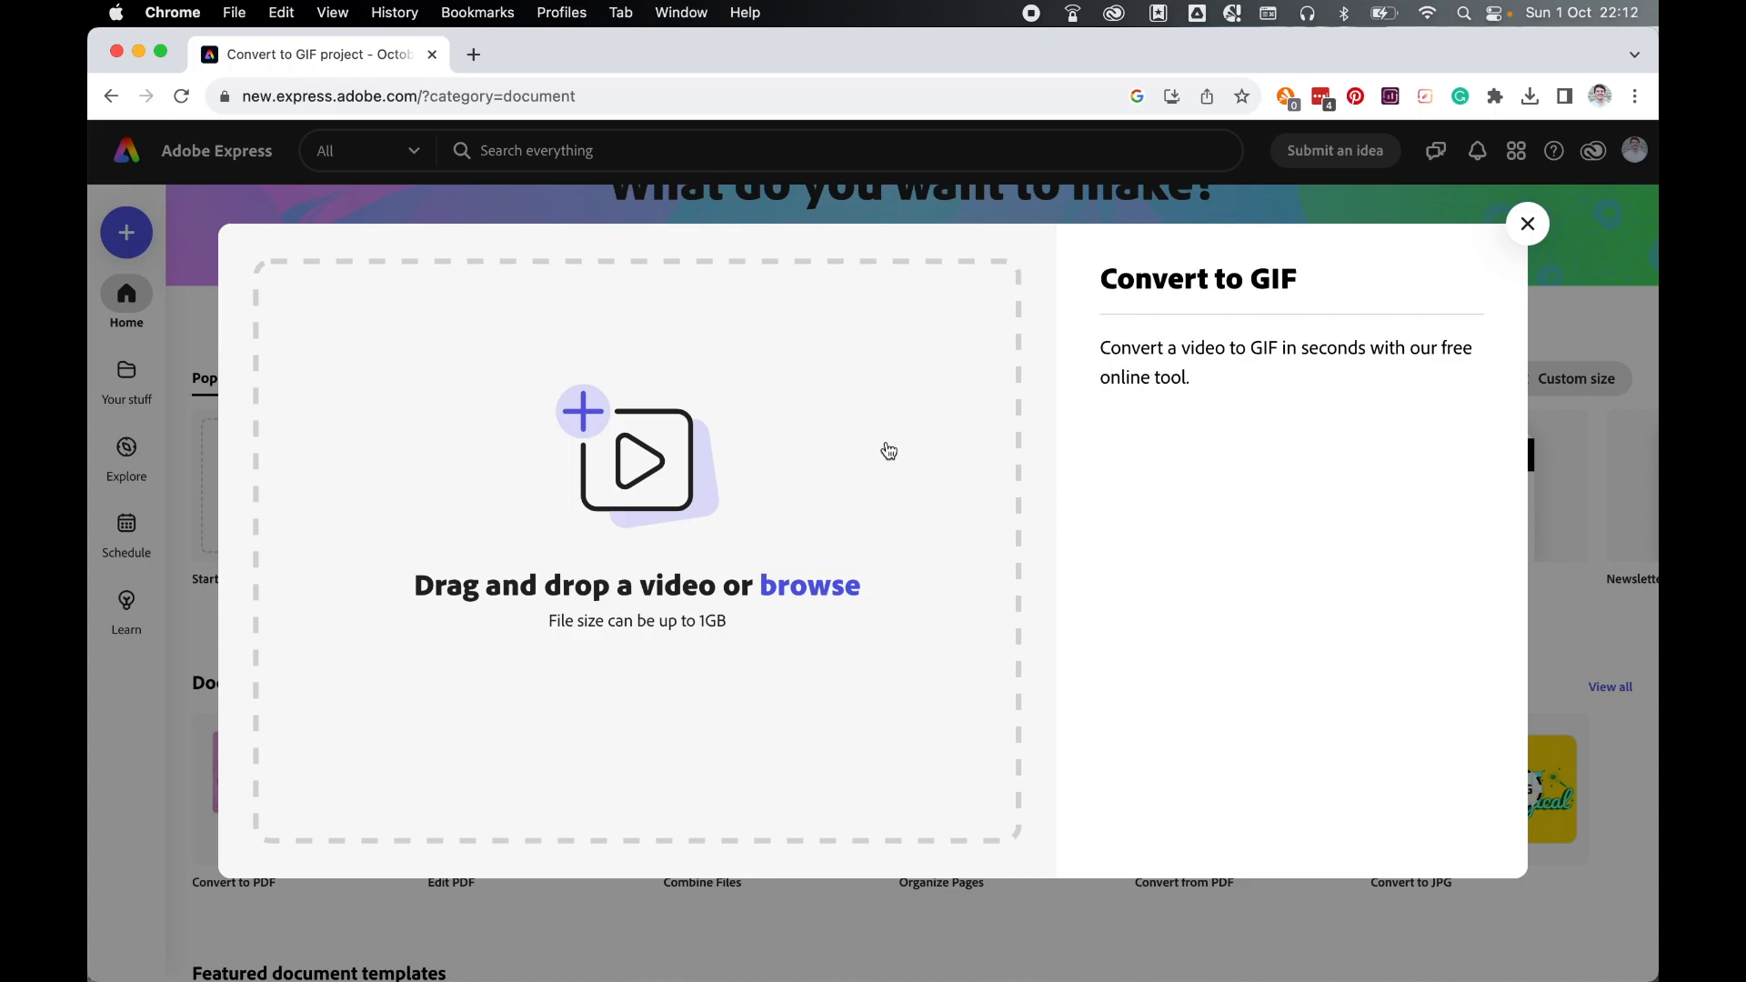
pyautogui.moveTo(808, 623)
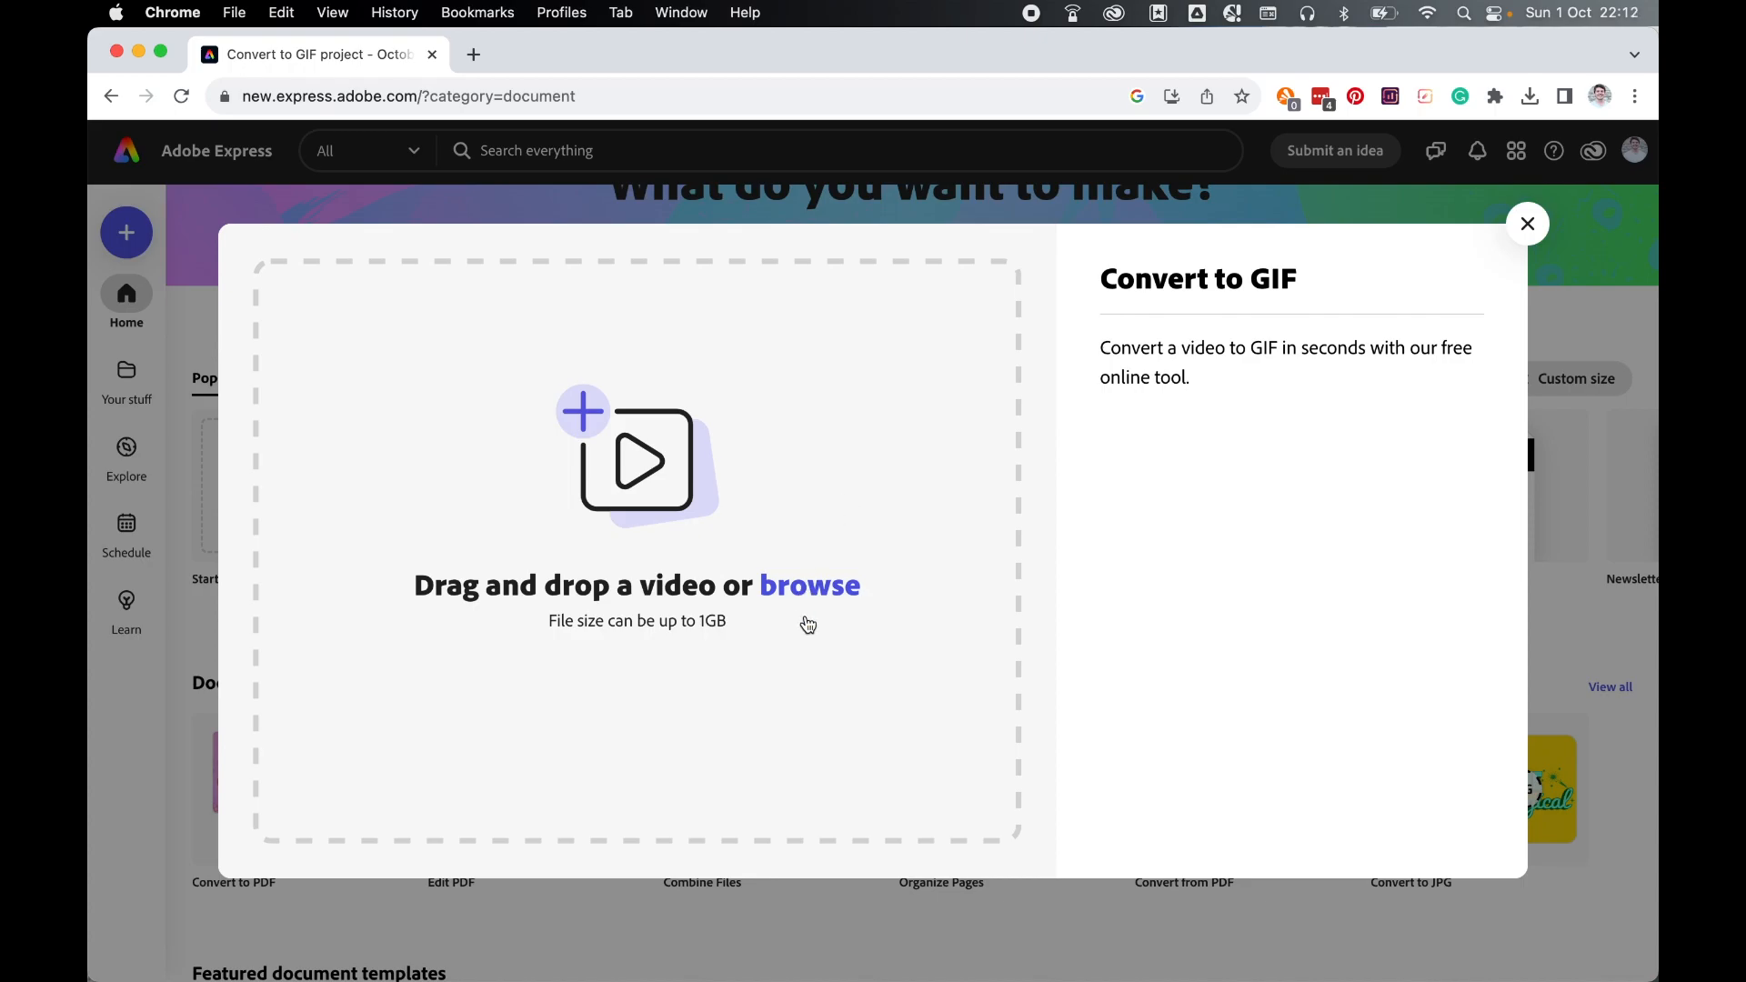
# - Browse to DWD Images and load the Quiet_Tranquil_Serene .mov video into the converter
pyautogui.click(809, 584)
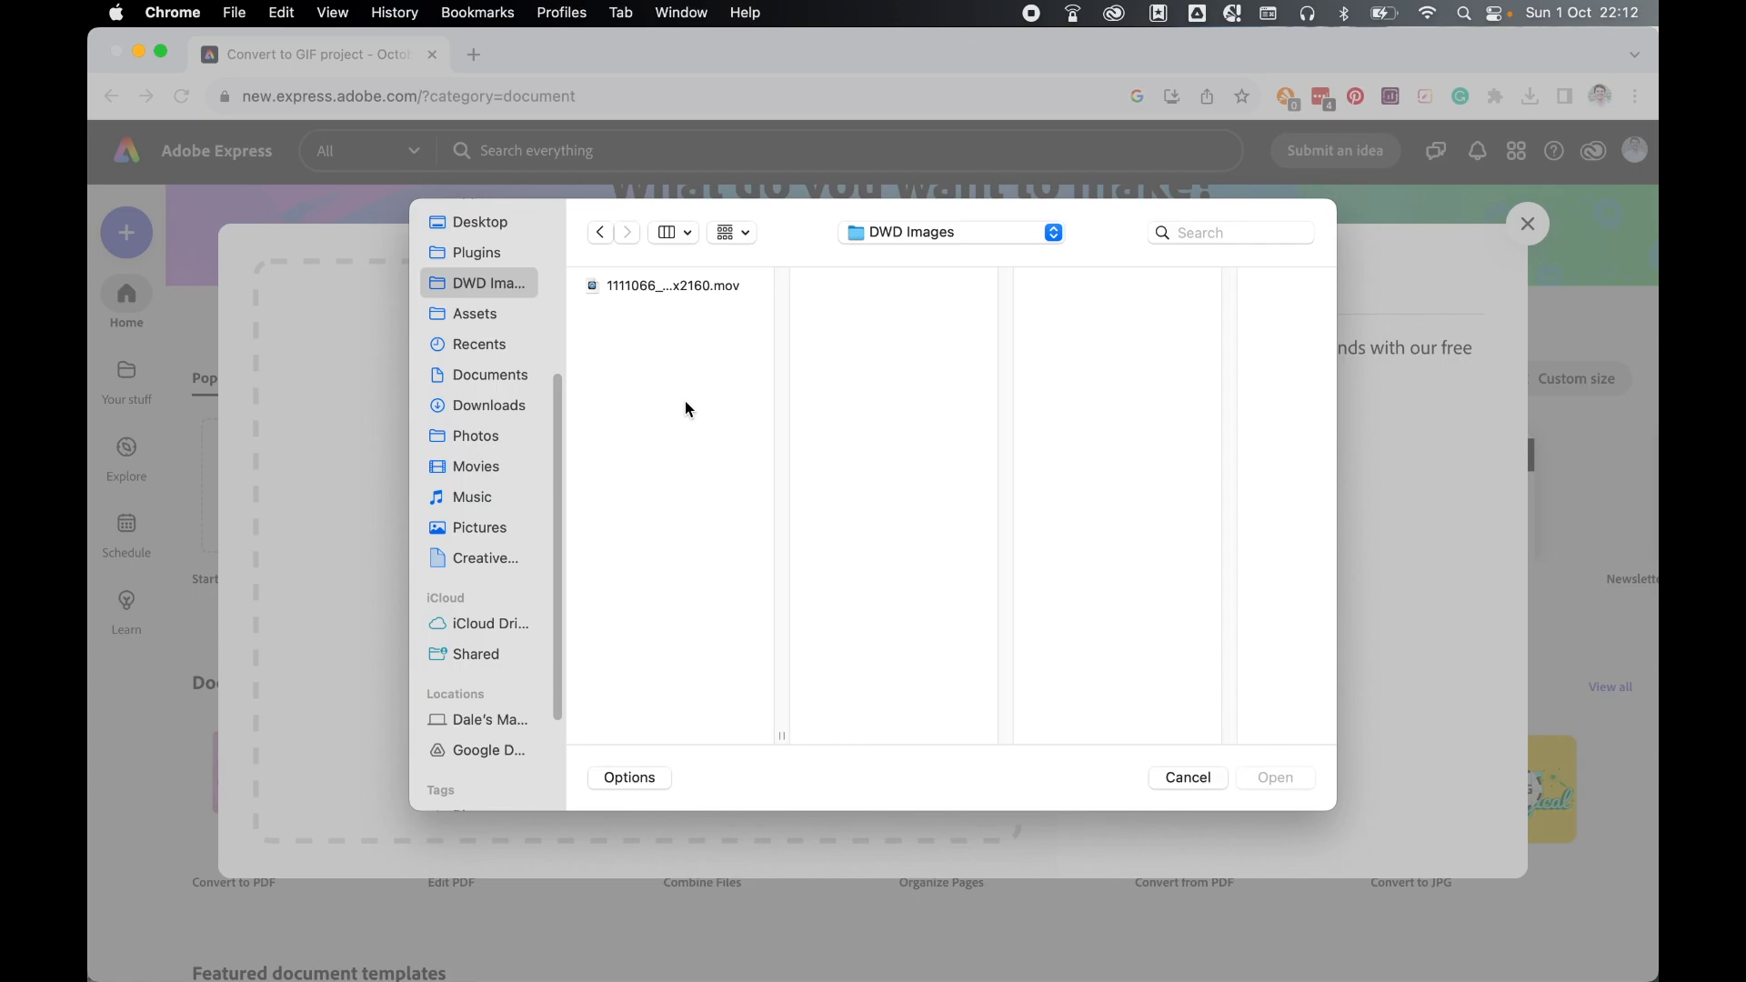
pyautogui.moveTo(691, 289)
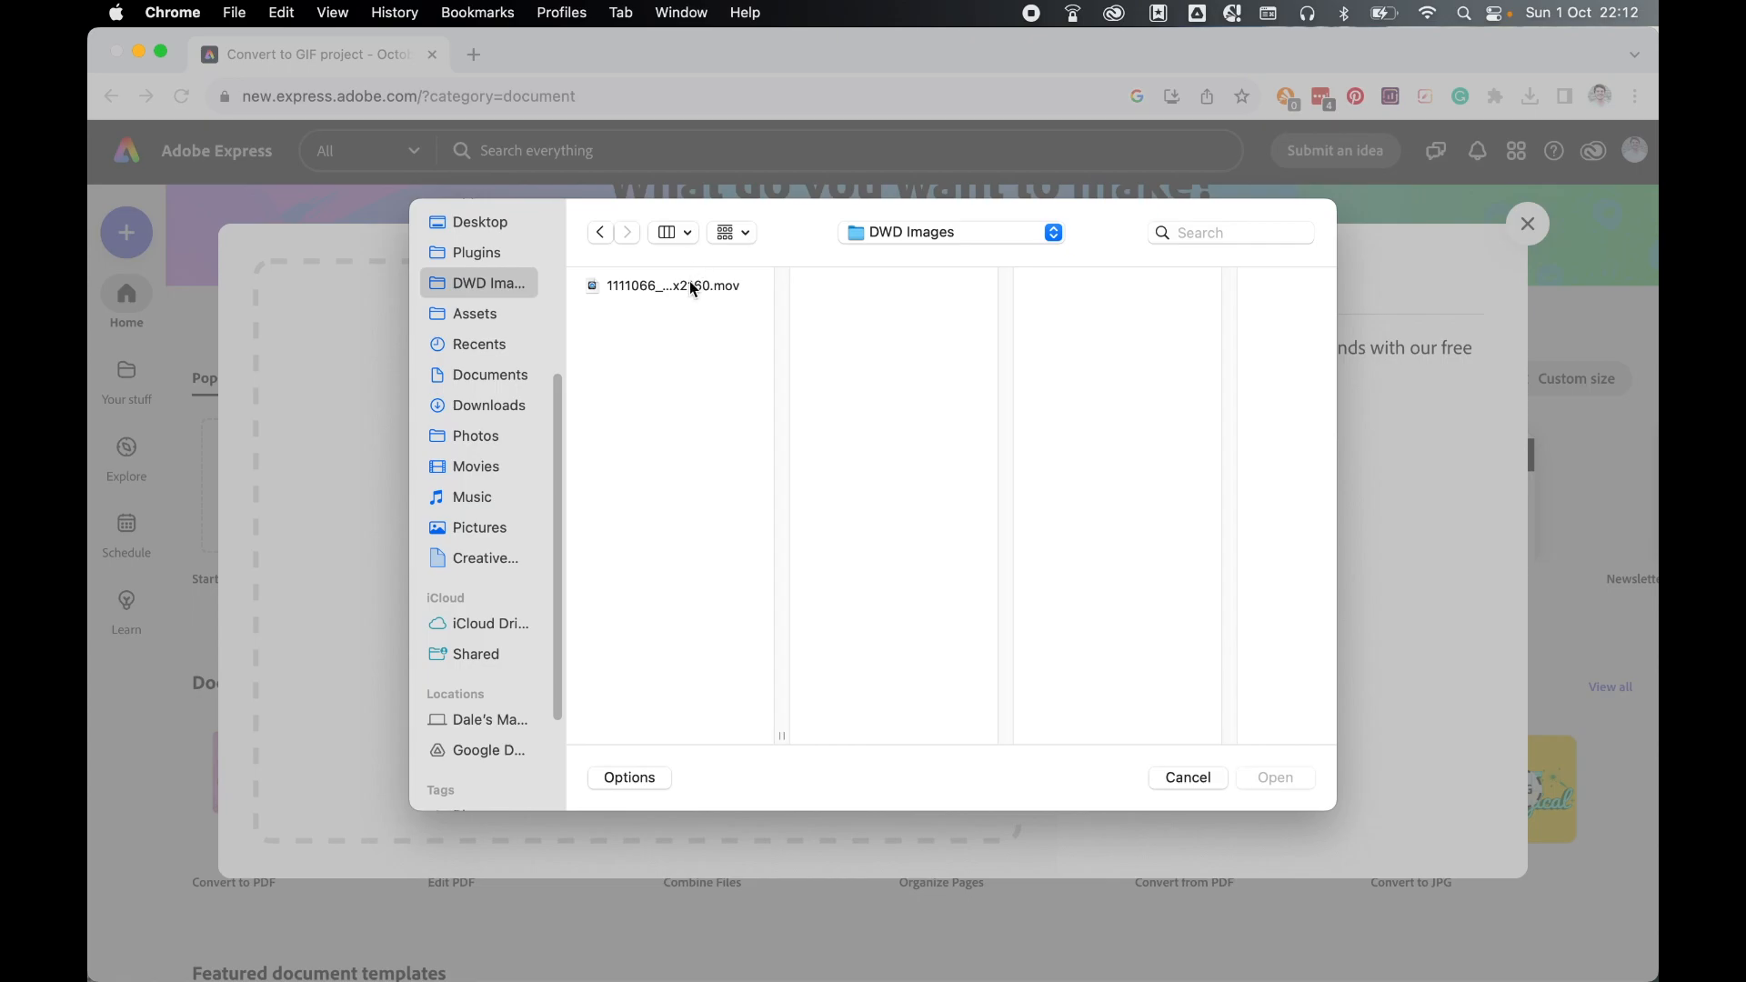
pyautogui.click(673, 286)
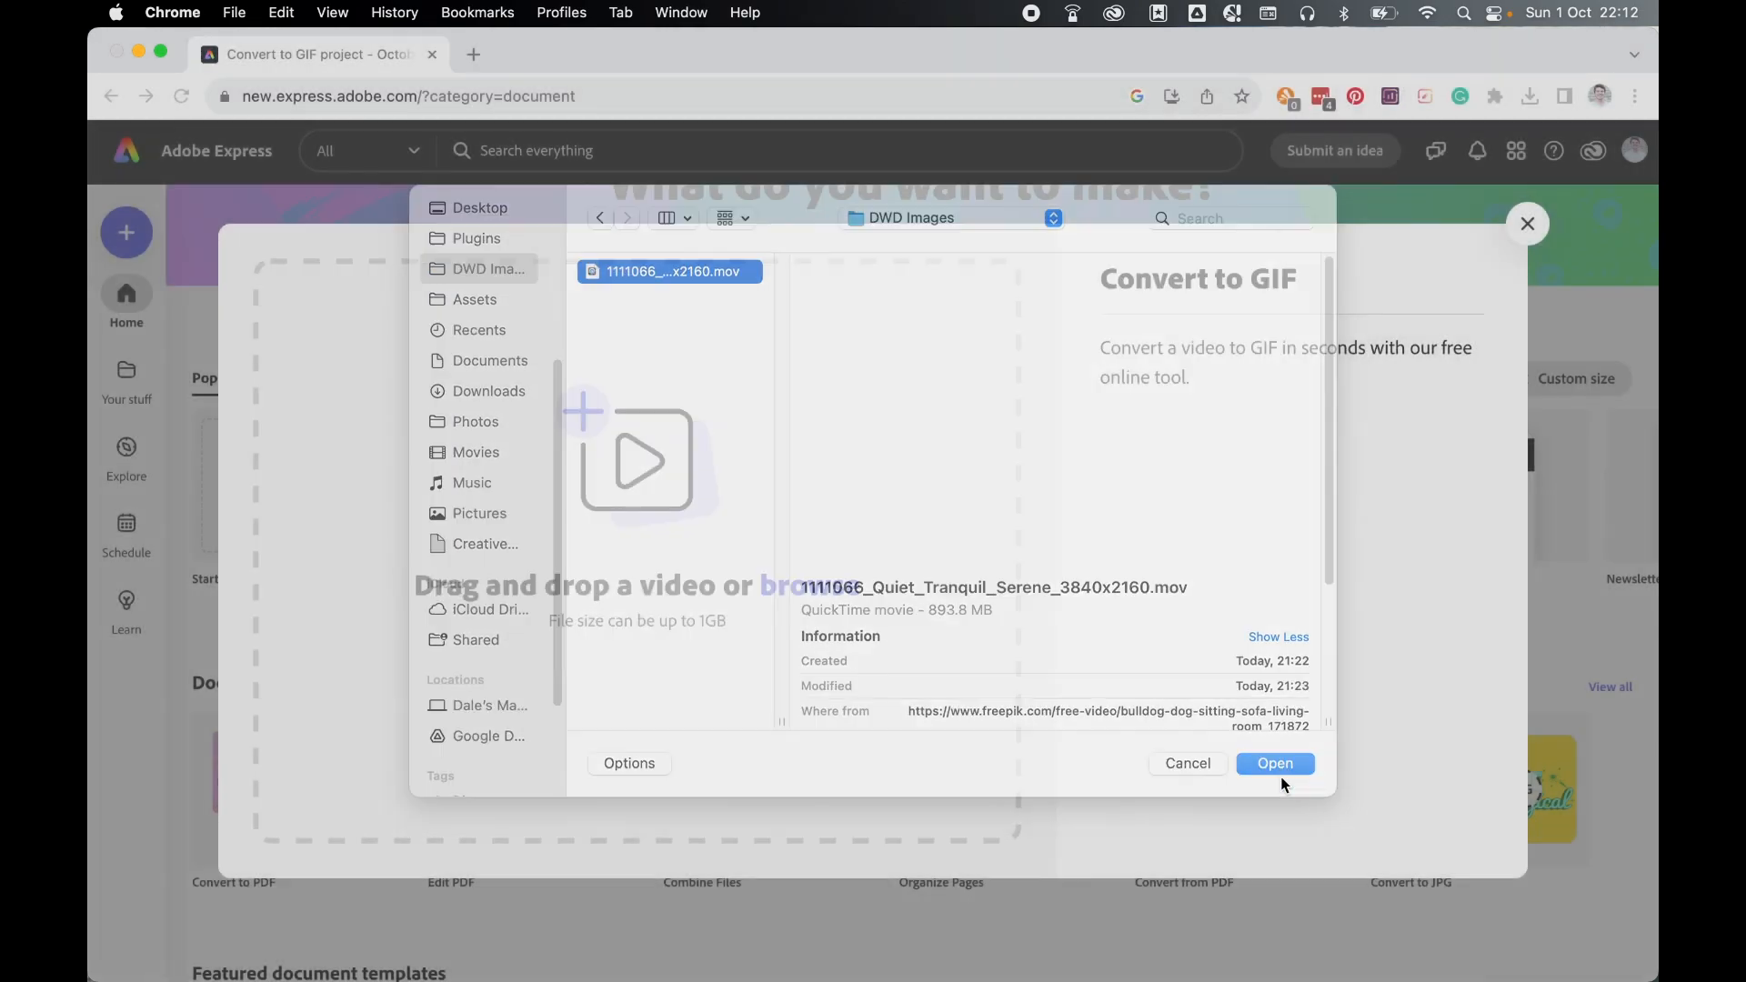
pyautogui.click(1272, 761)
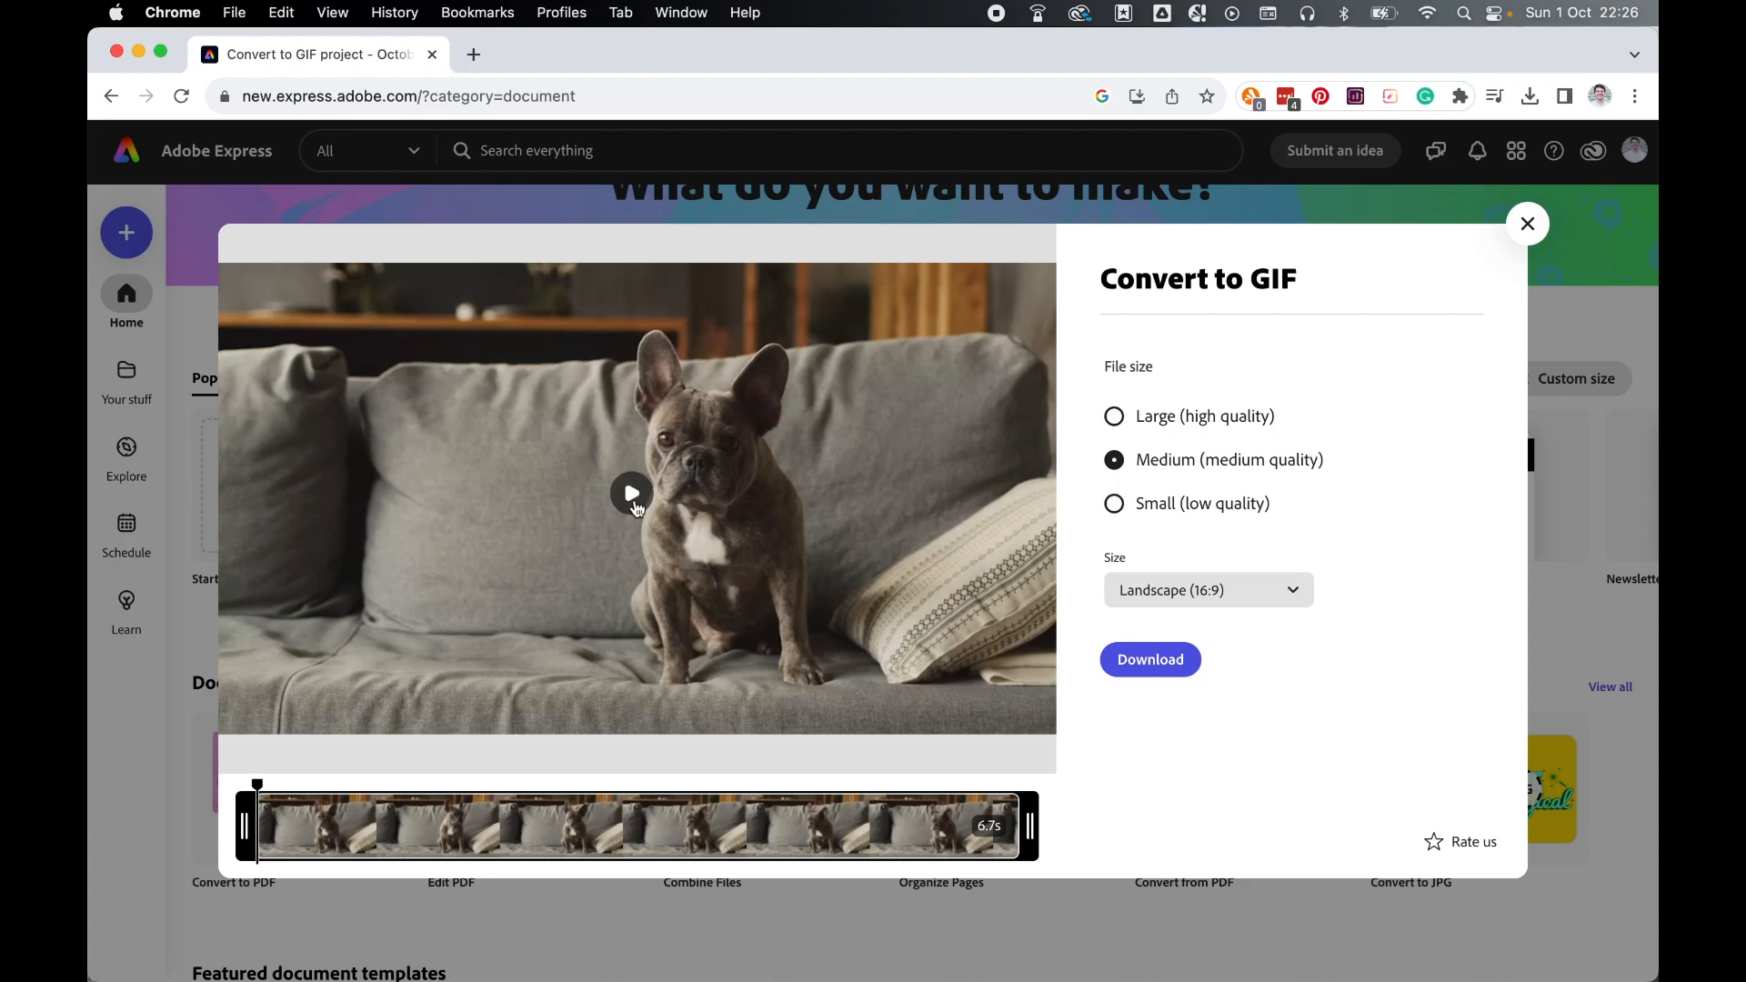
pyautogui.click(631, 492)
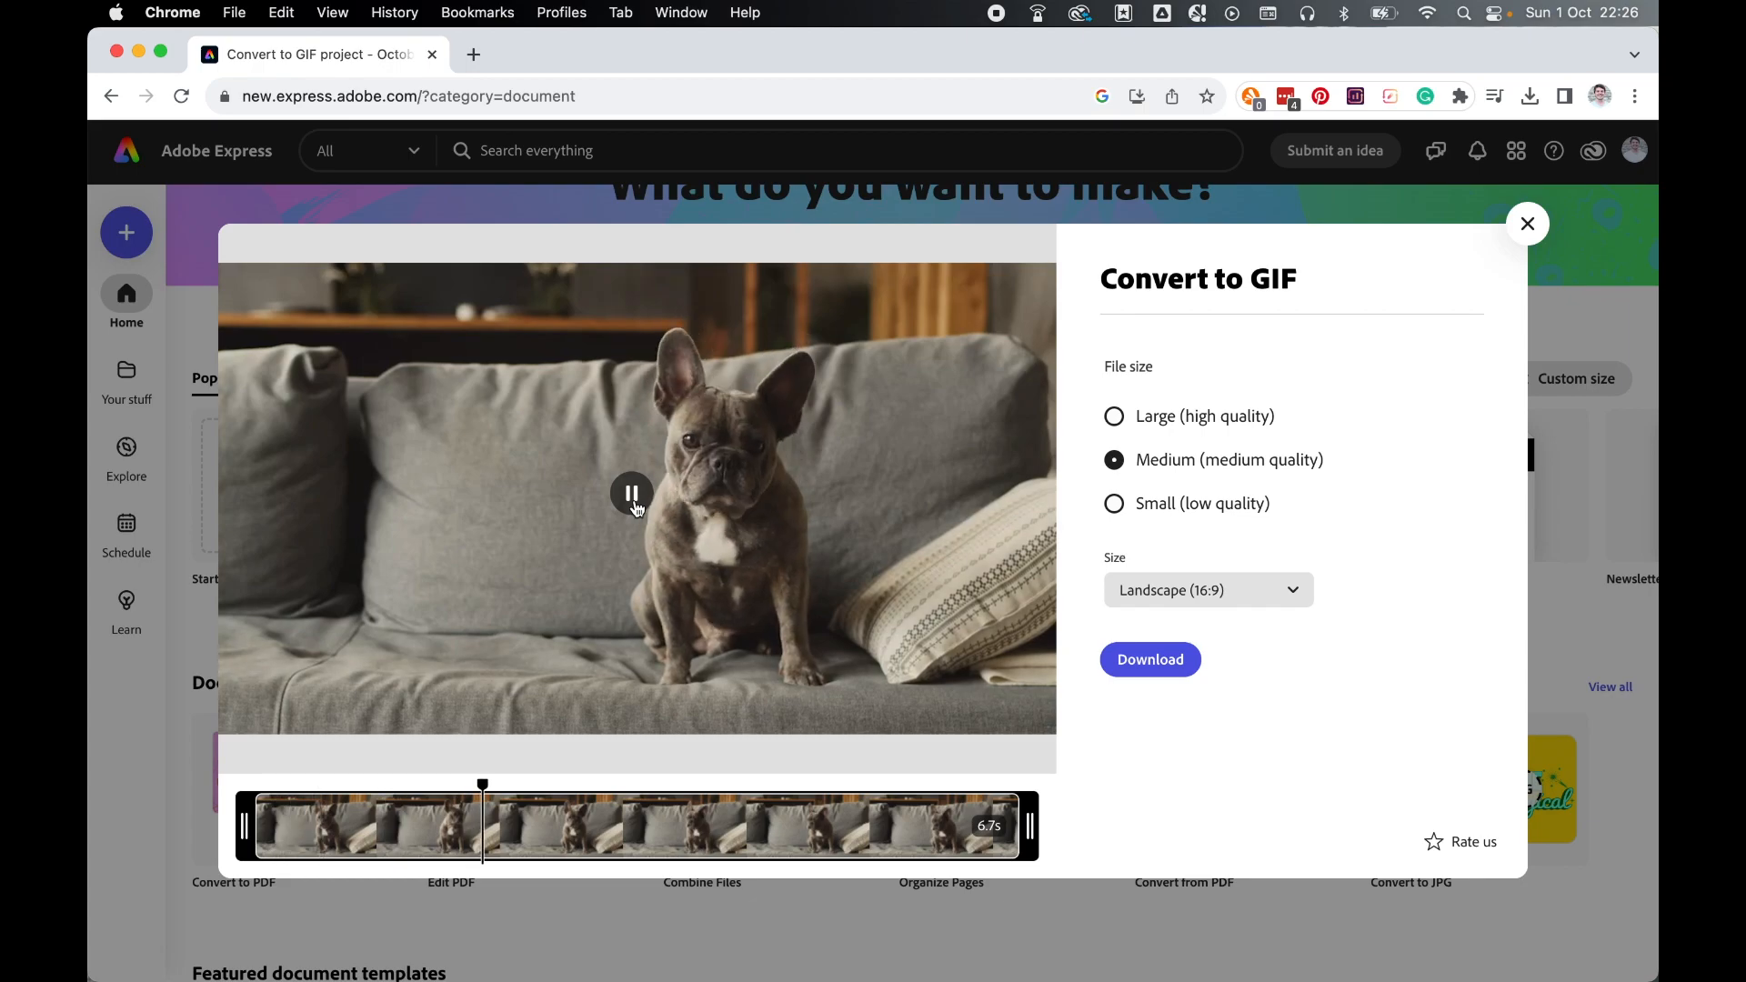
pyautogui.click(631, 494)
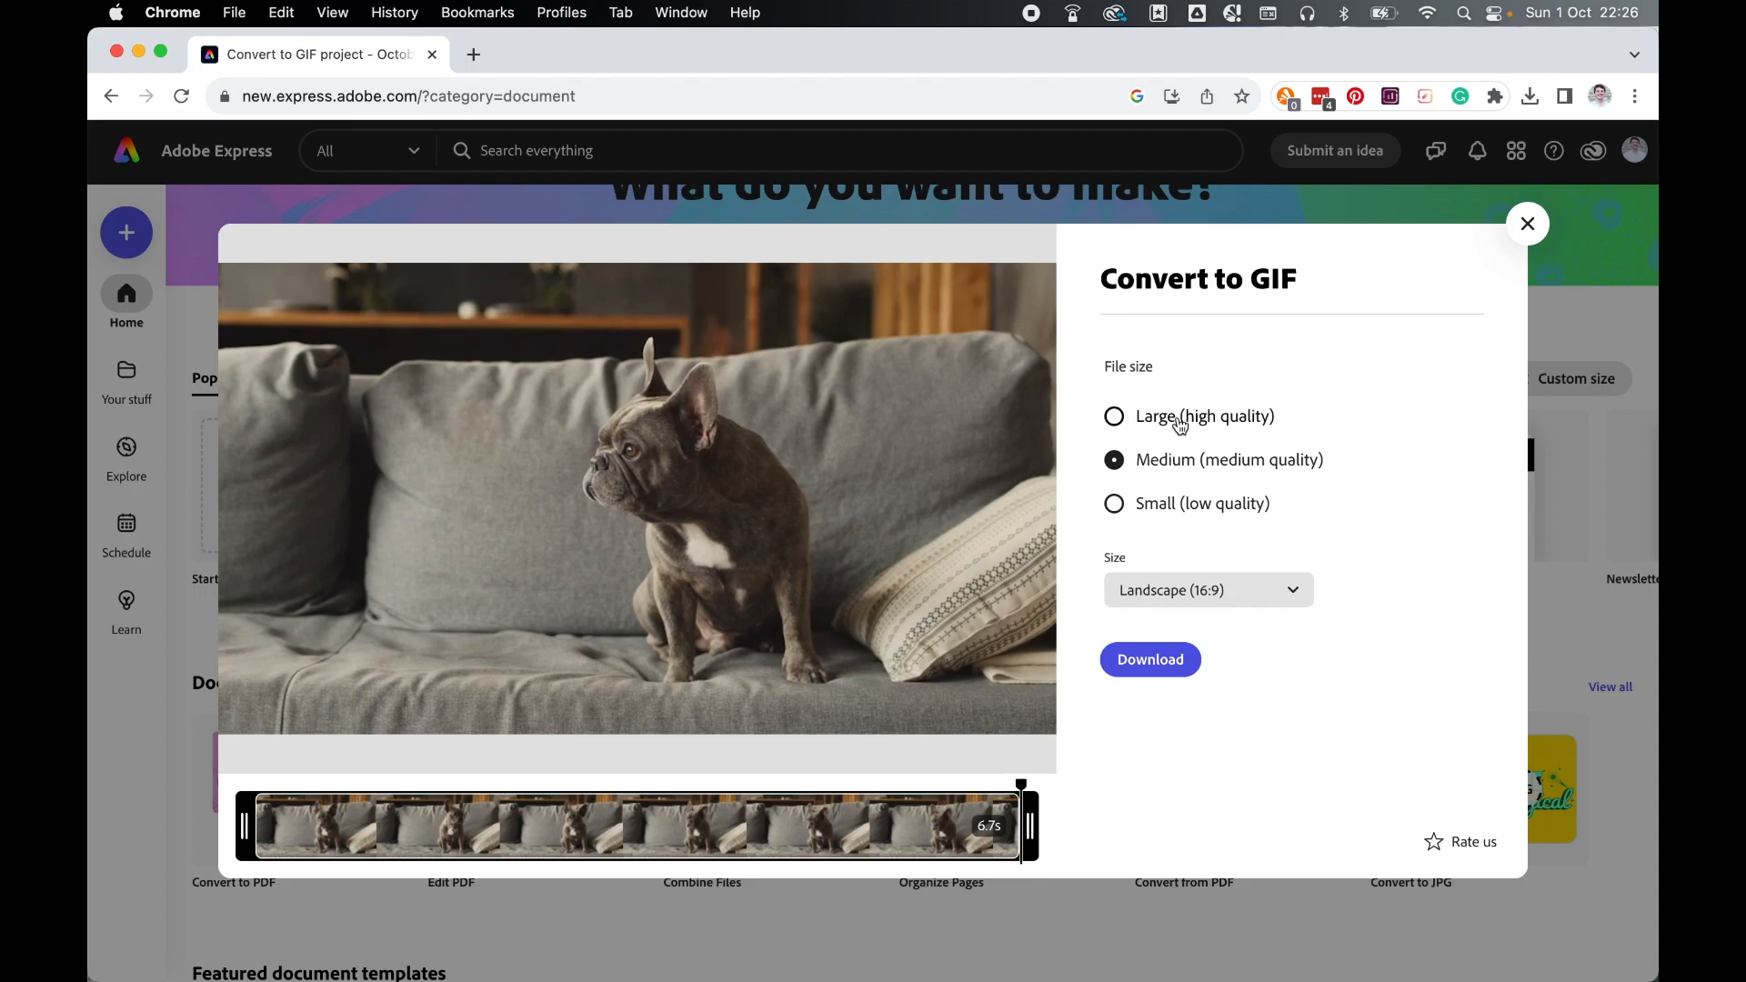
pyautogui.moveTo(1325, 509)
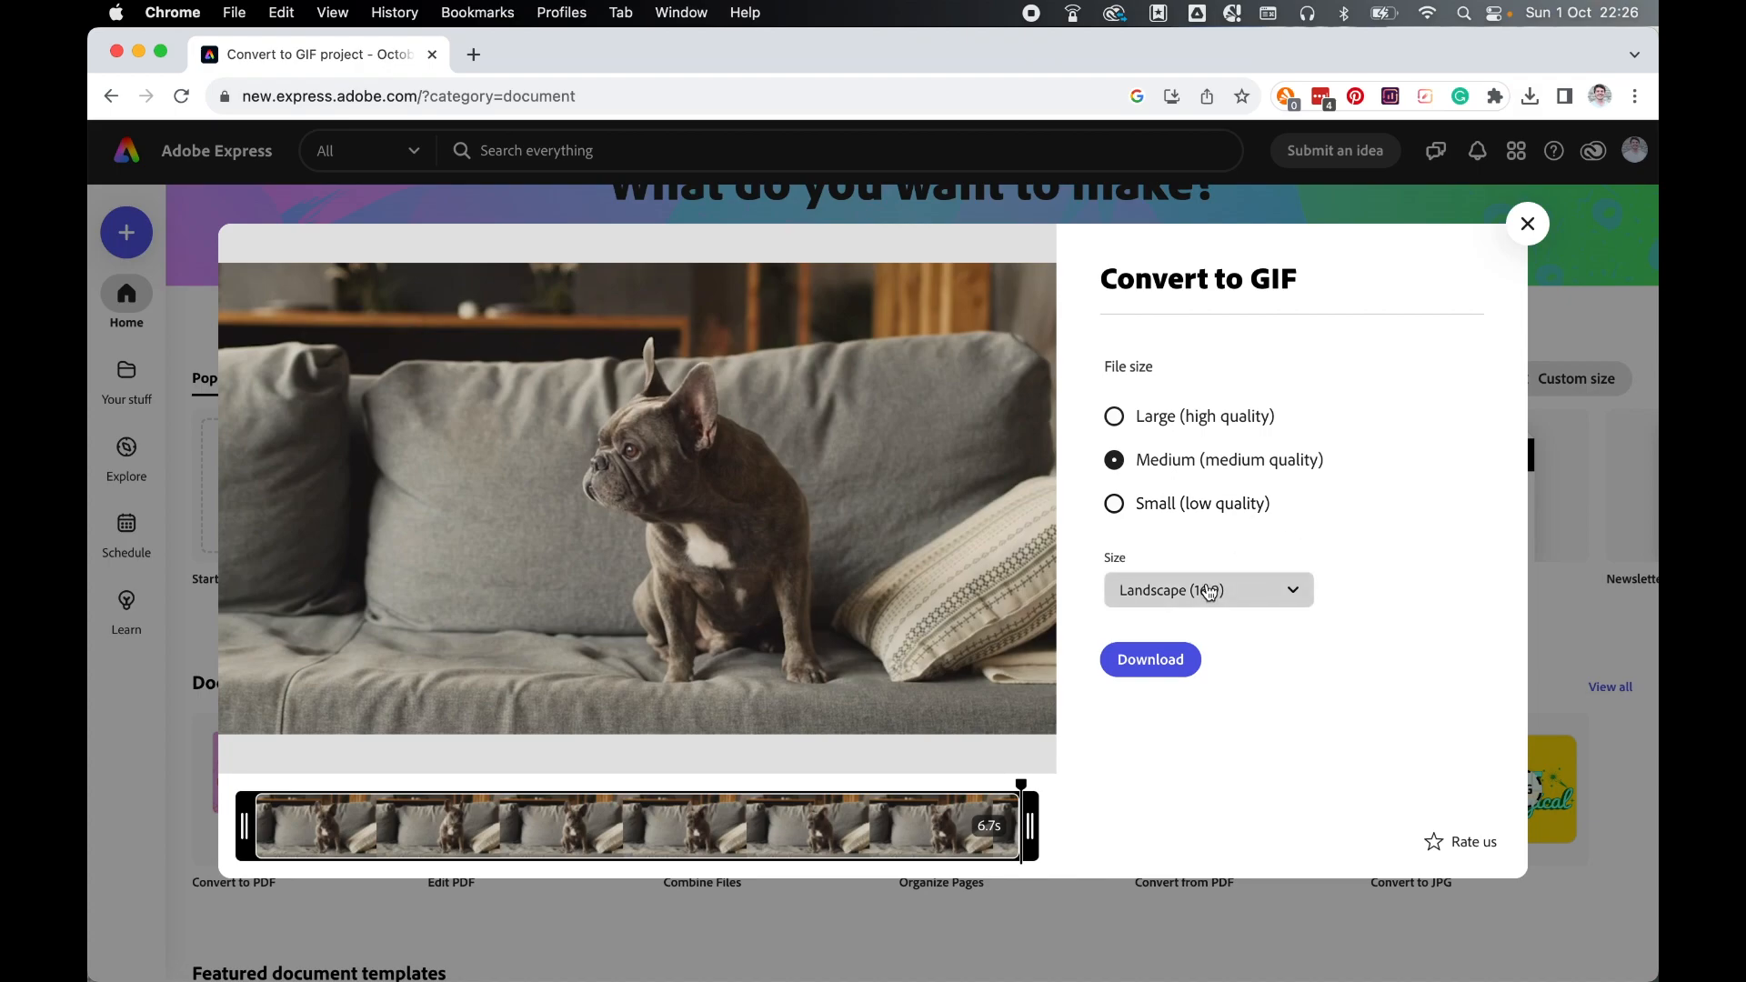
# - After trying Portrait and Square, keep Landscape (16:9), set Large (high quality) and download the GIF
pyautogui.click(1206, 589)
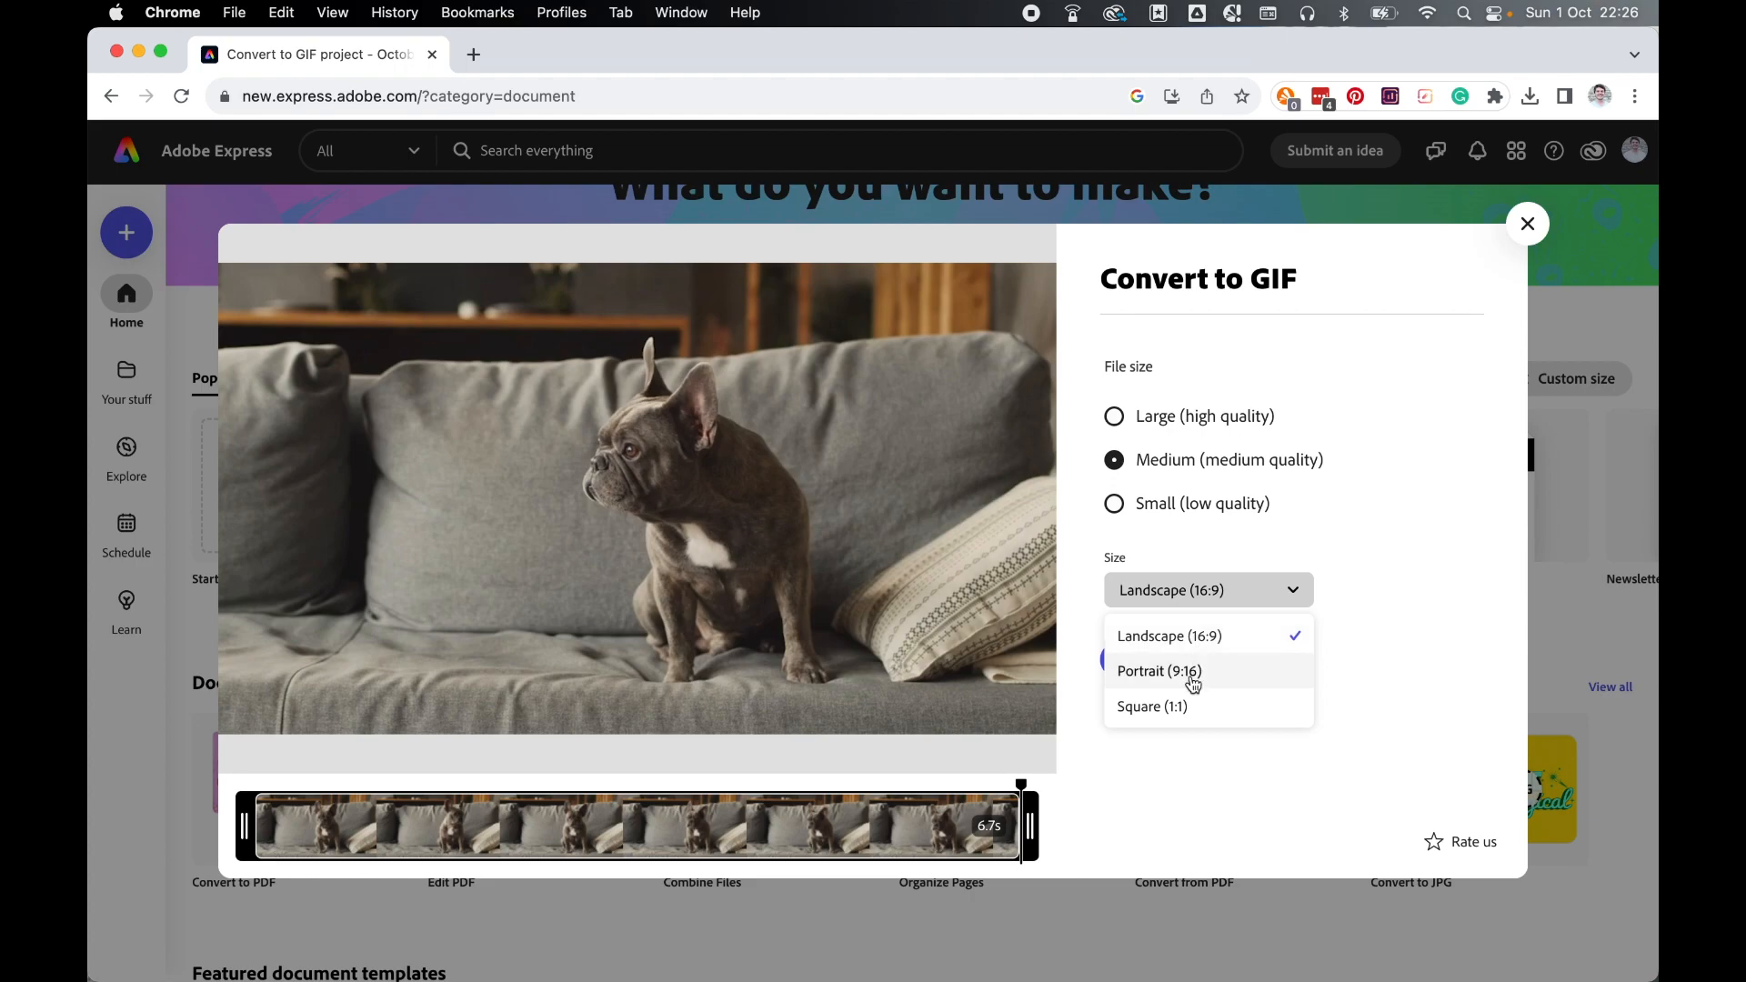
pyautogui.click(1158, 671)
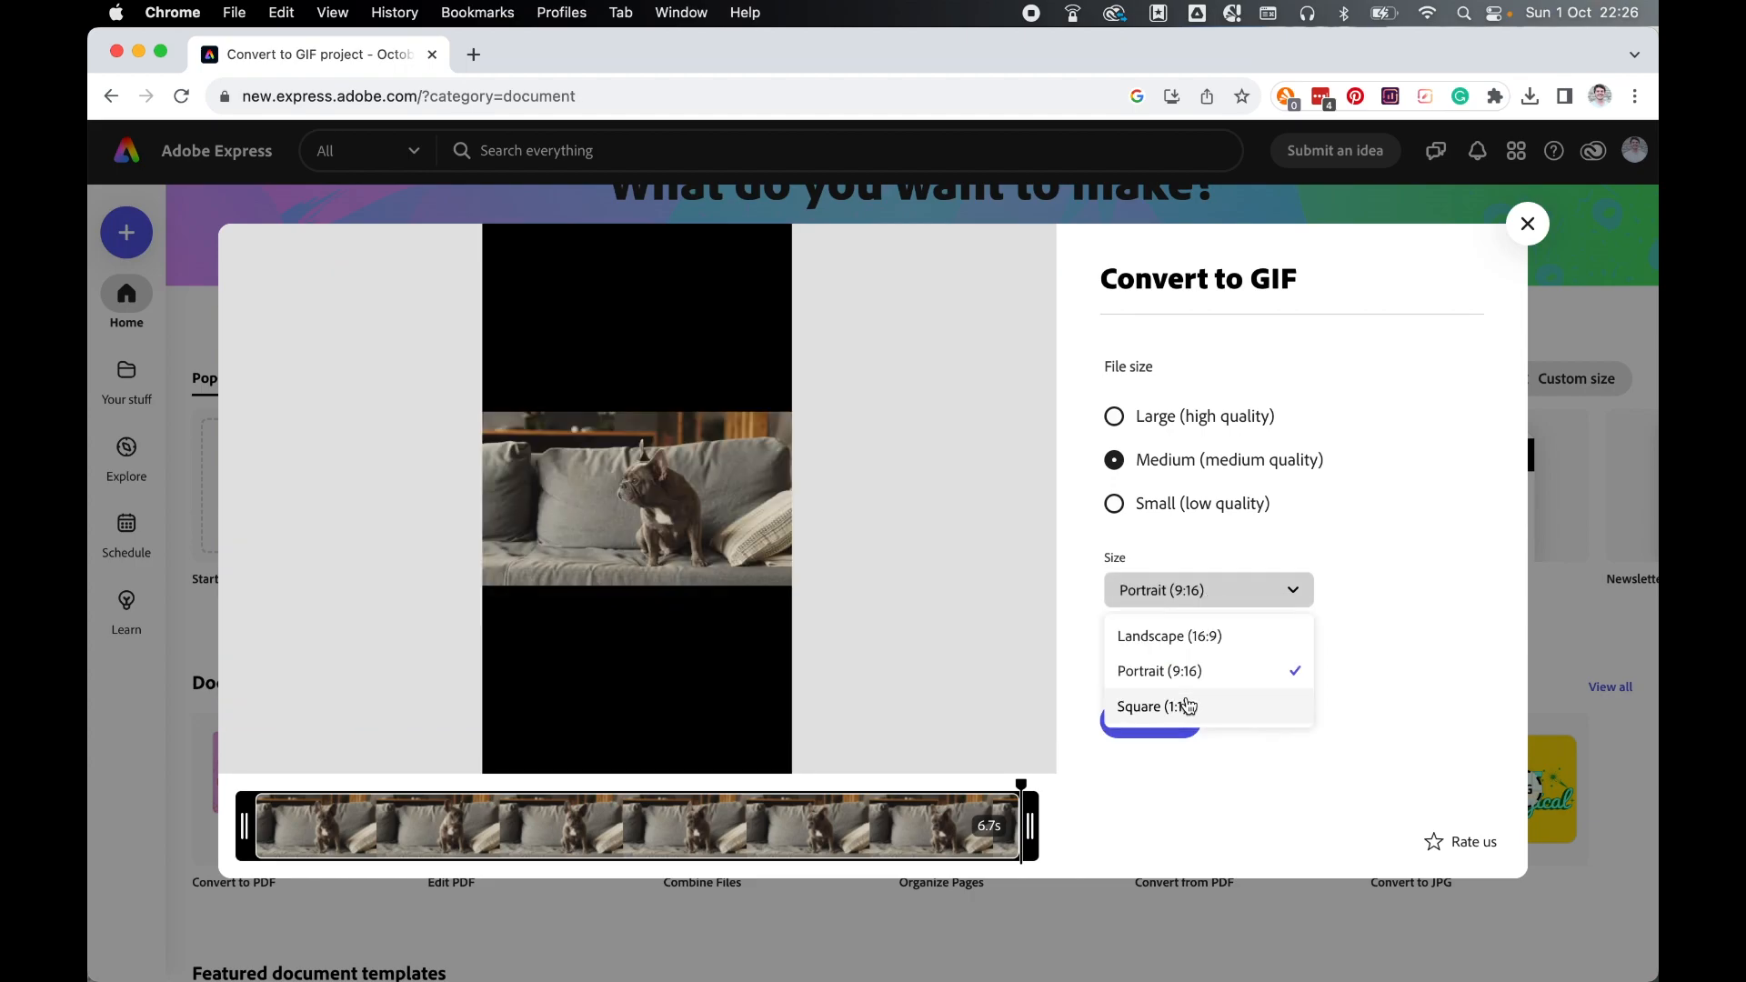
pyautogui.click(1155, 706)
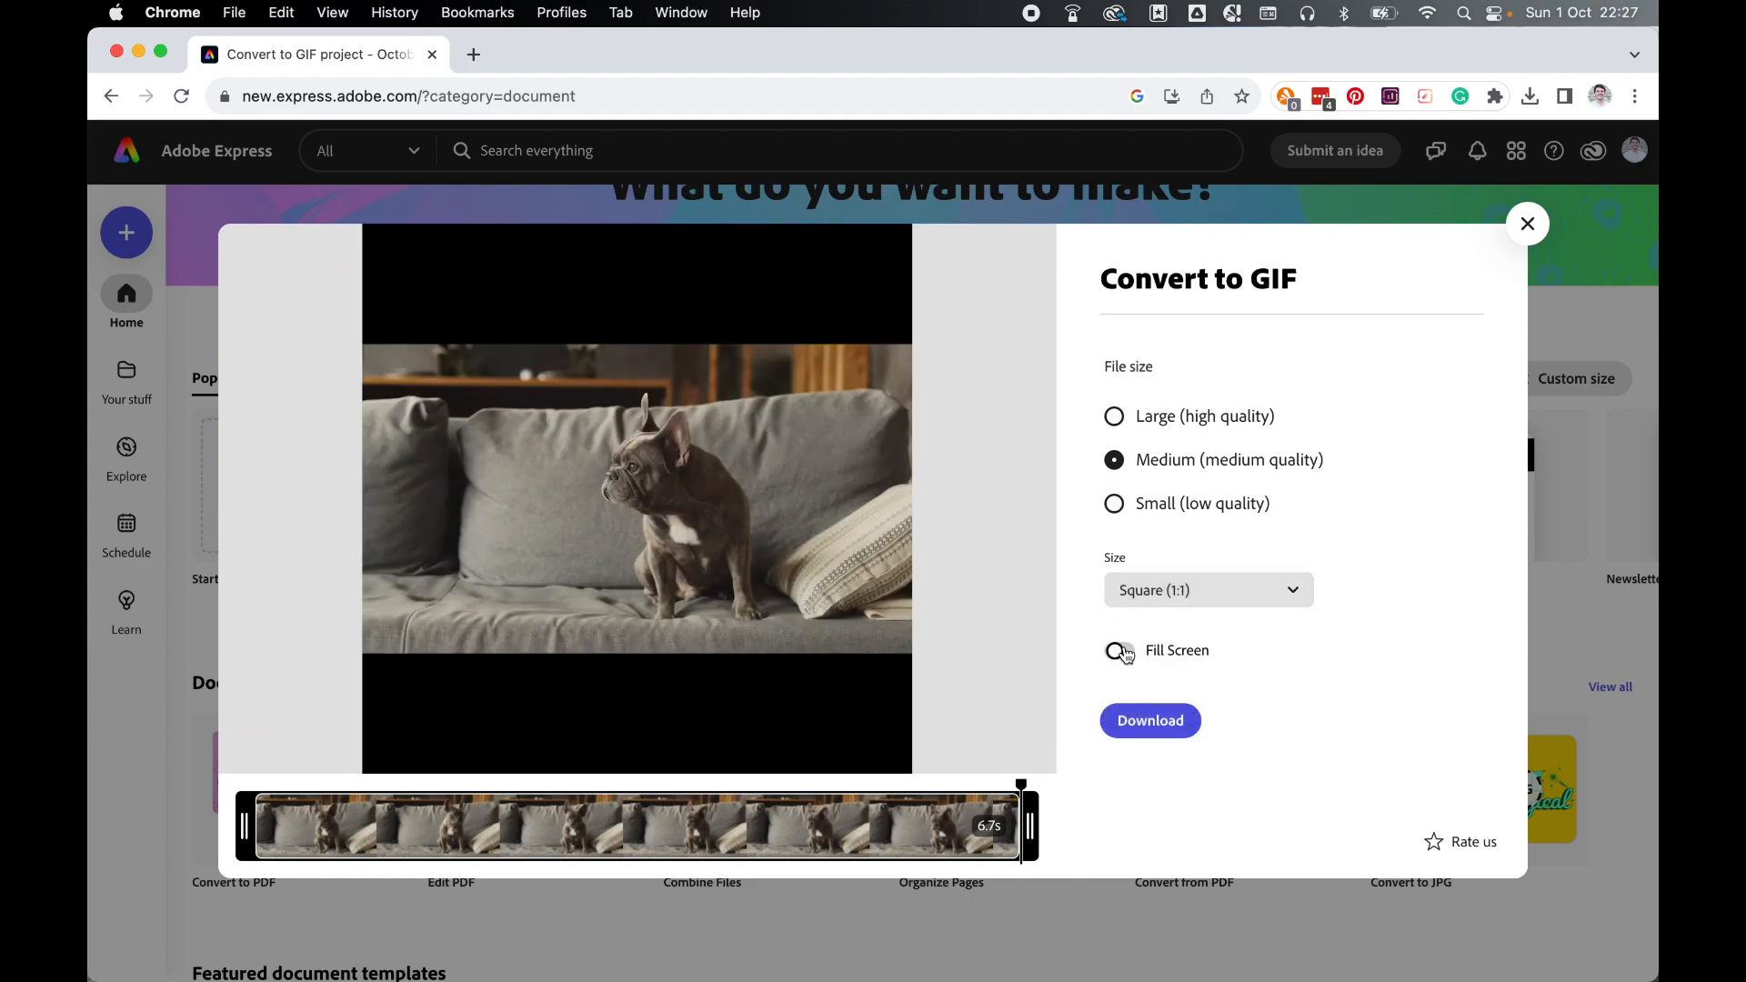
pyautogui.click(1119, 651)
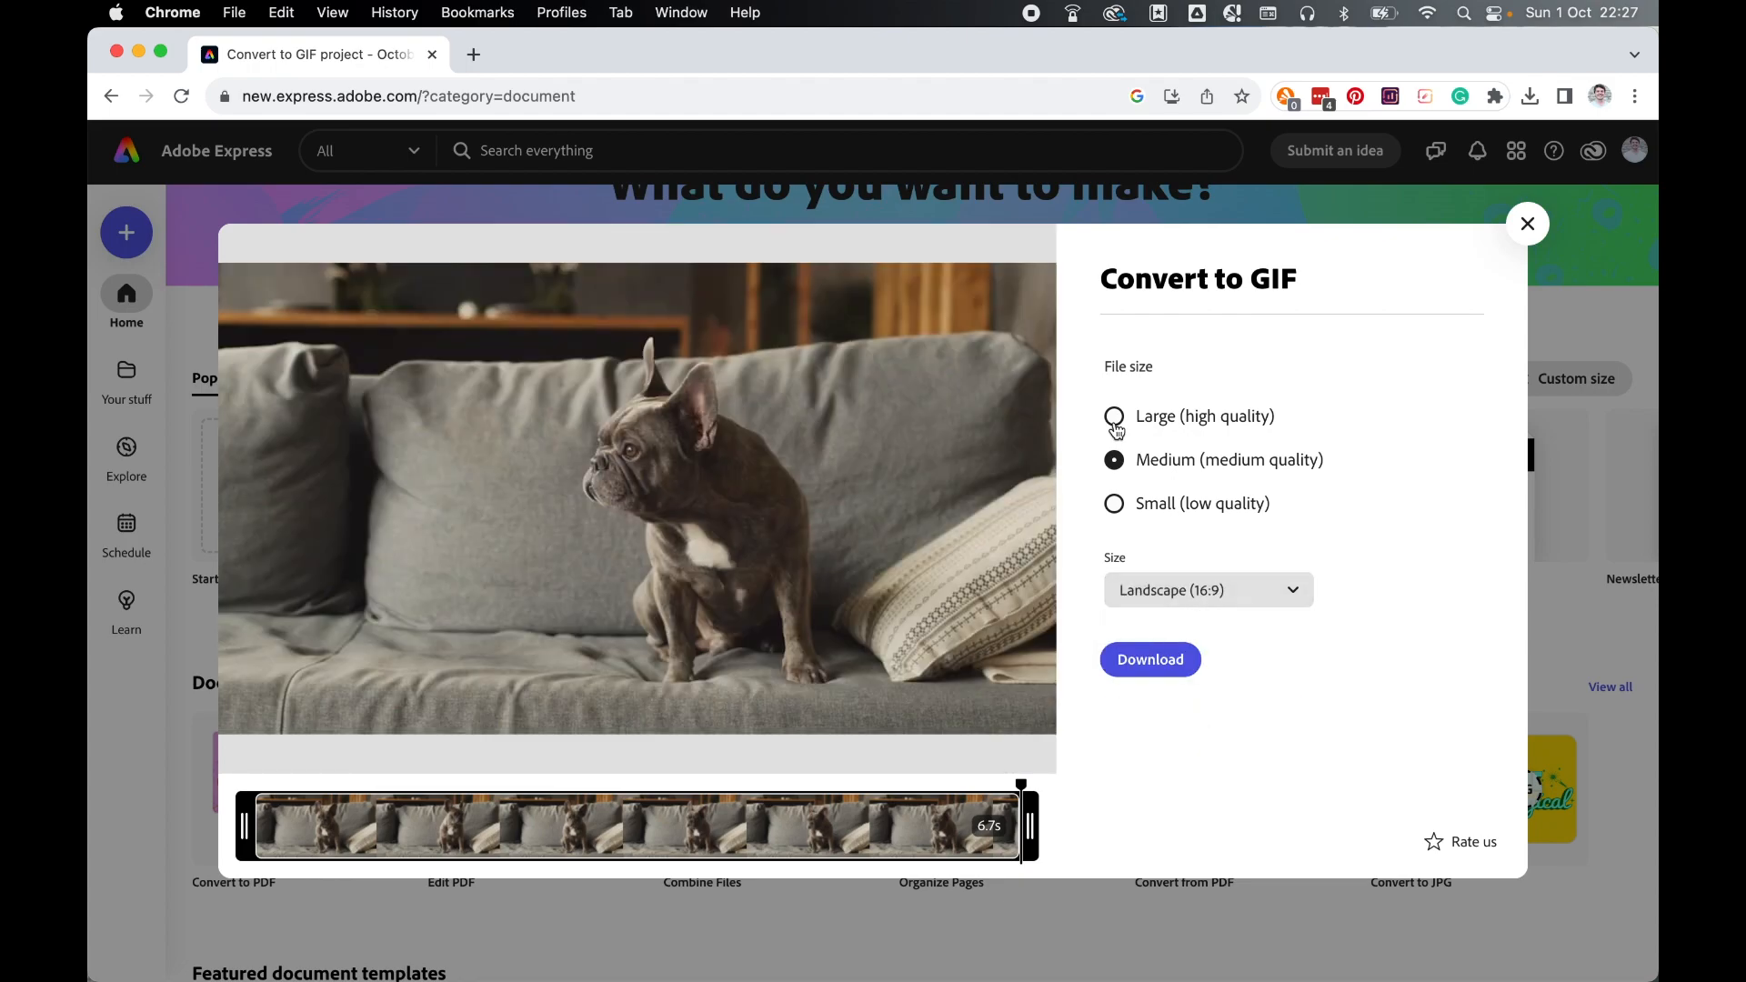
pyautogui.click(1113, 414)
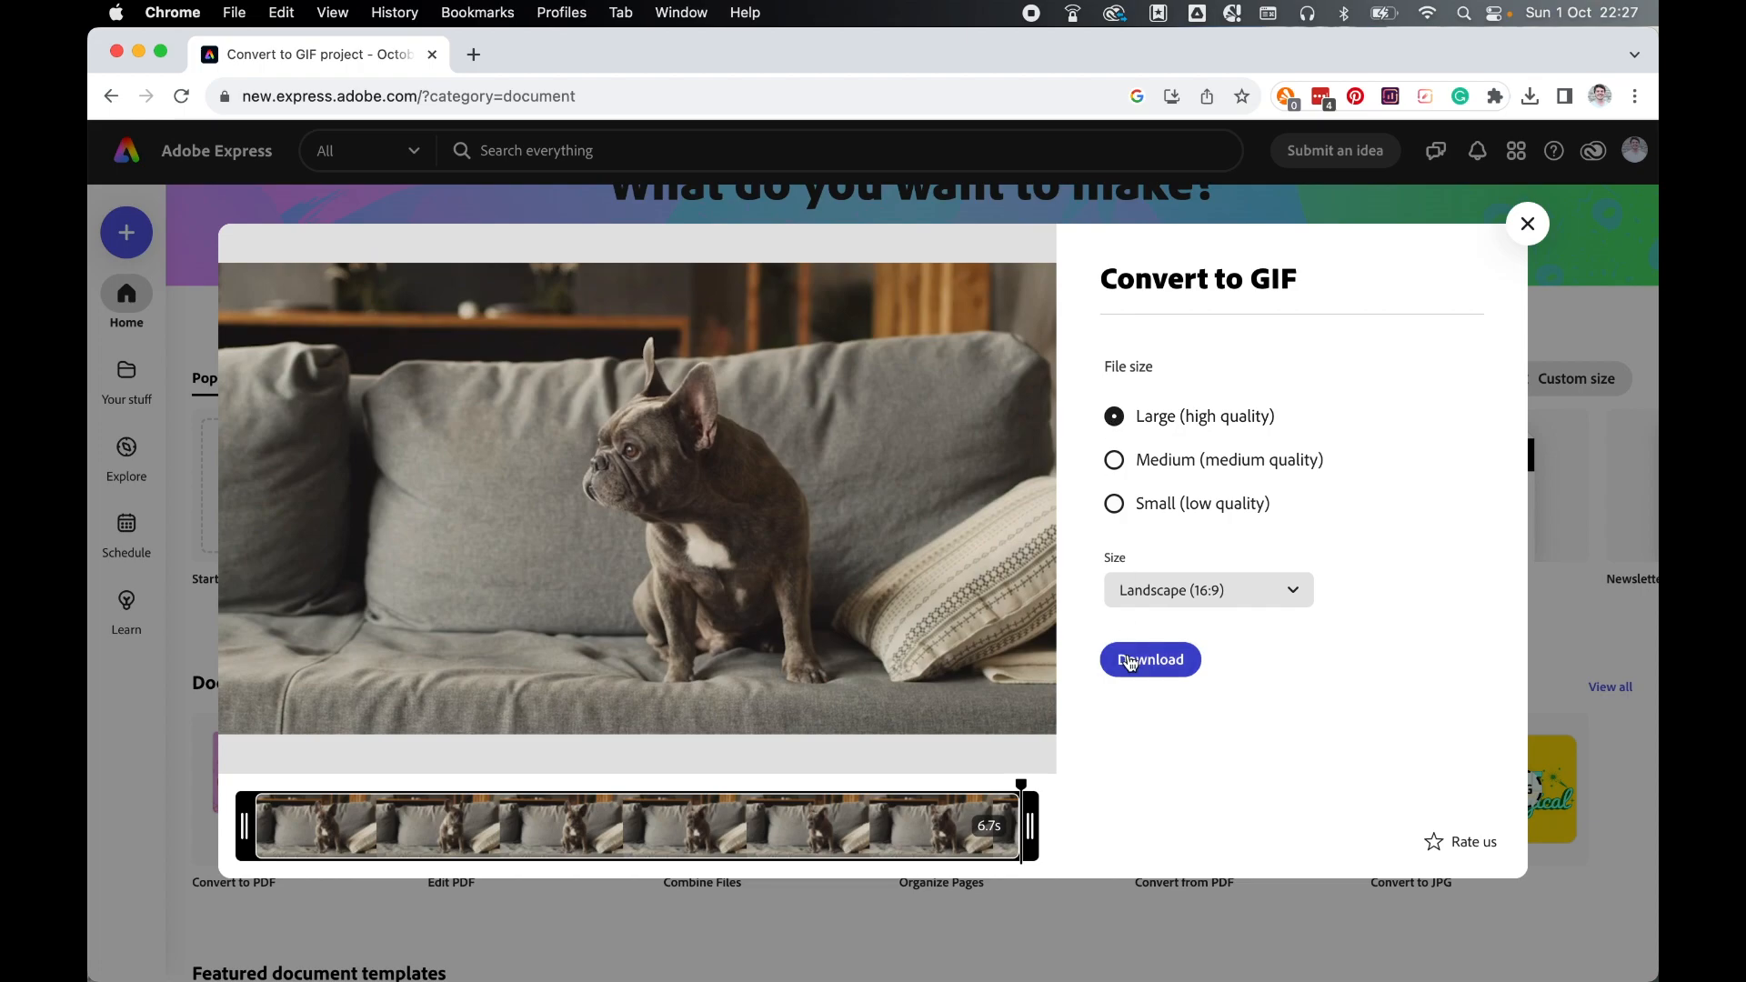
pyautogui.click(1149, 658)
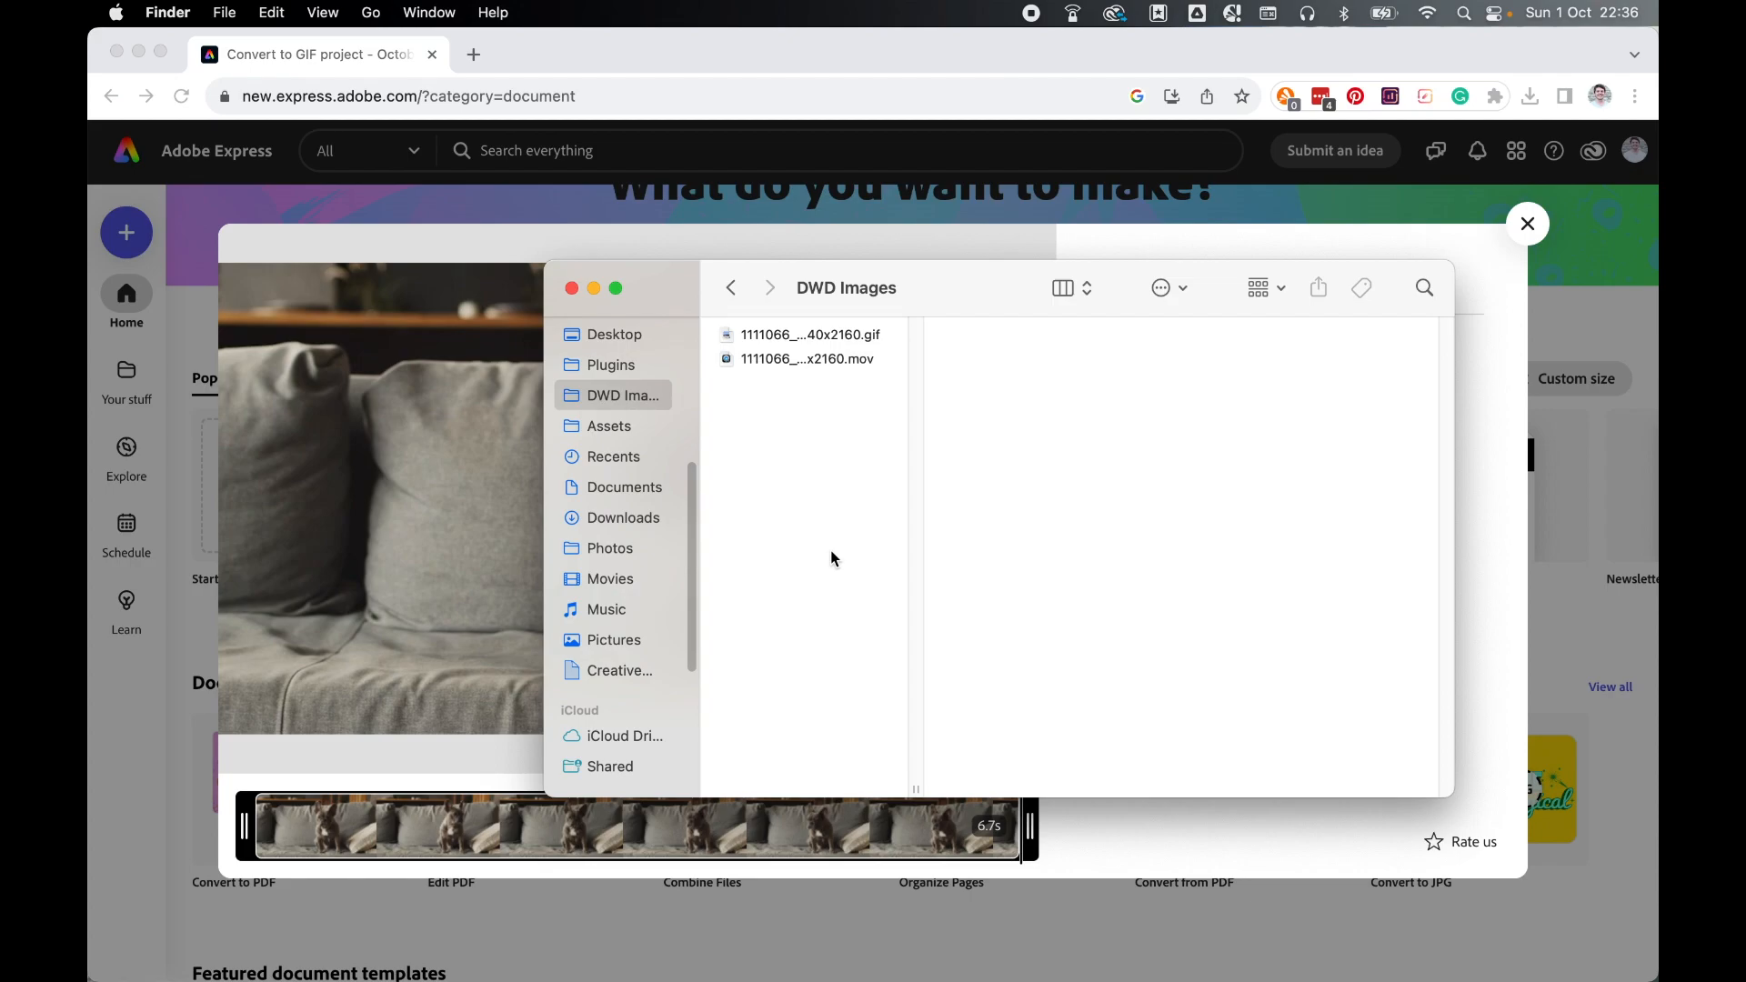
pyautogui.moveTo(792, 484)
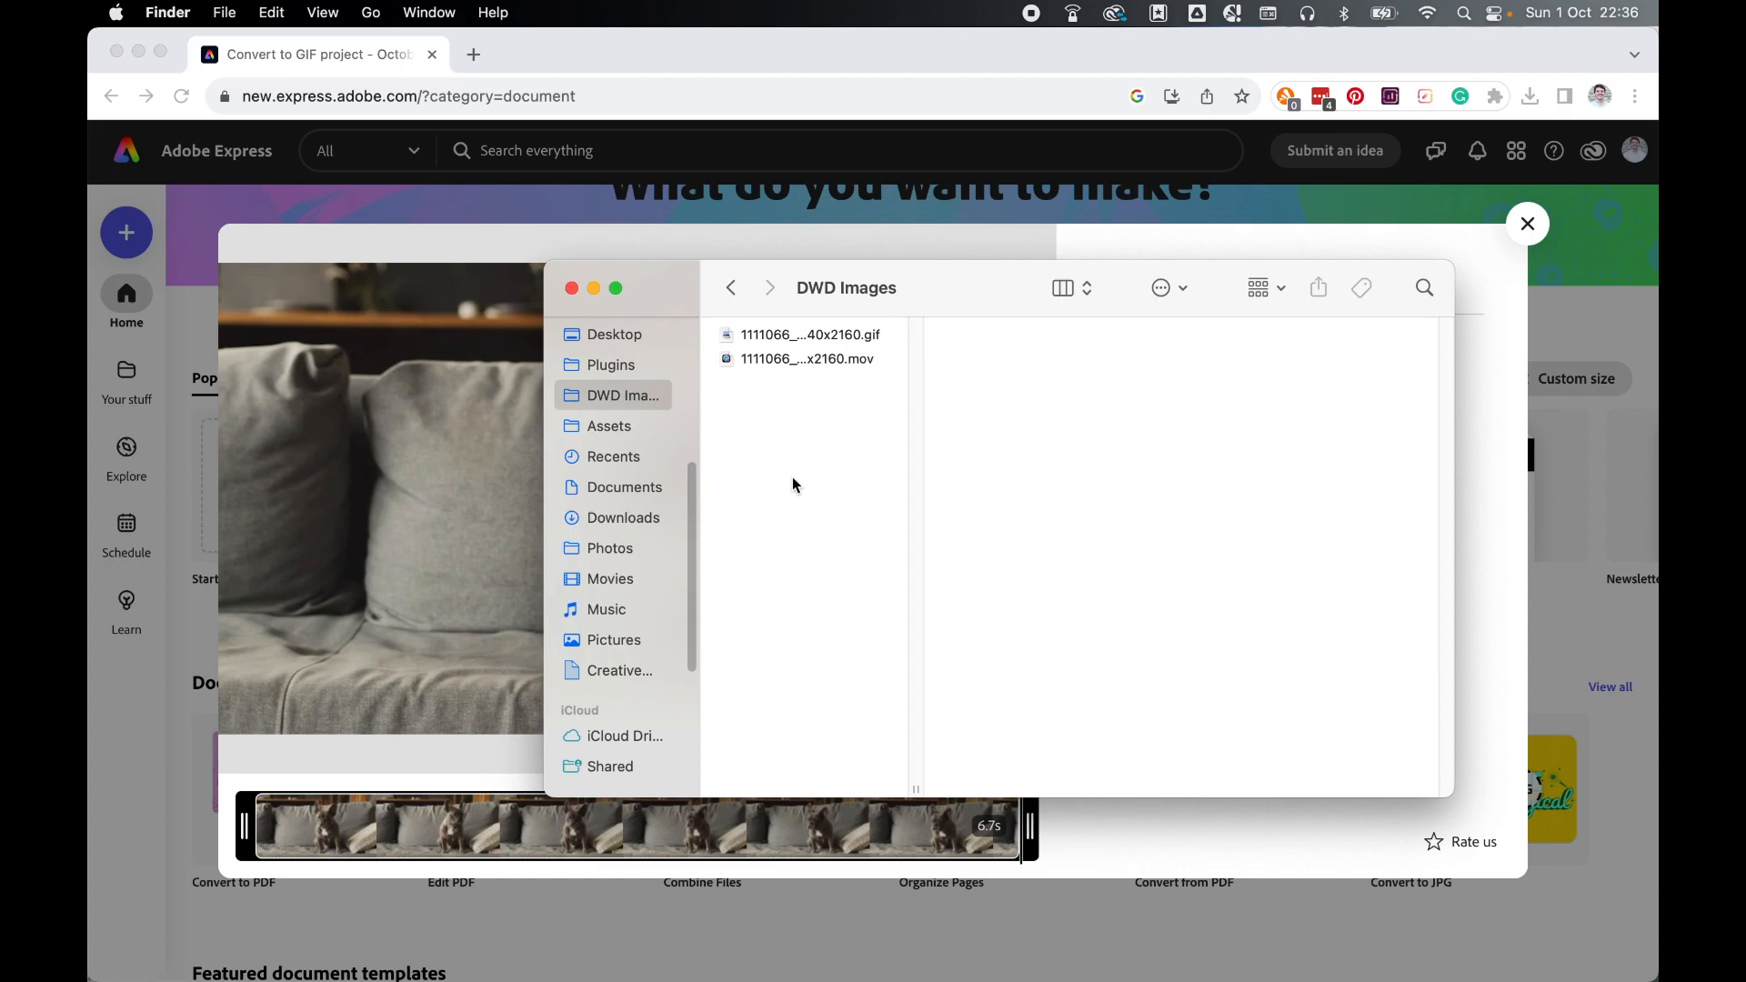
# - Select the original Quiet_Tranquil_Serene .mov in DWD Images to preview its 893.8 MB details
pyautogui.click(804, 359)
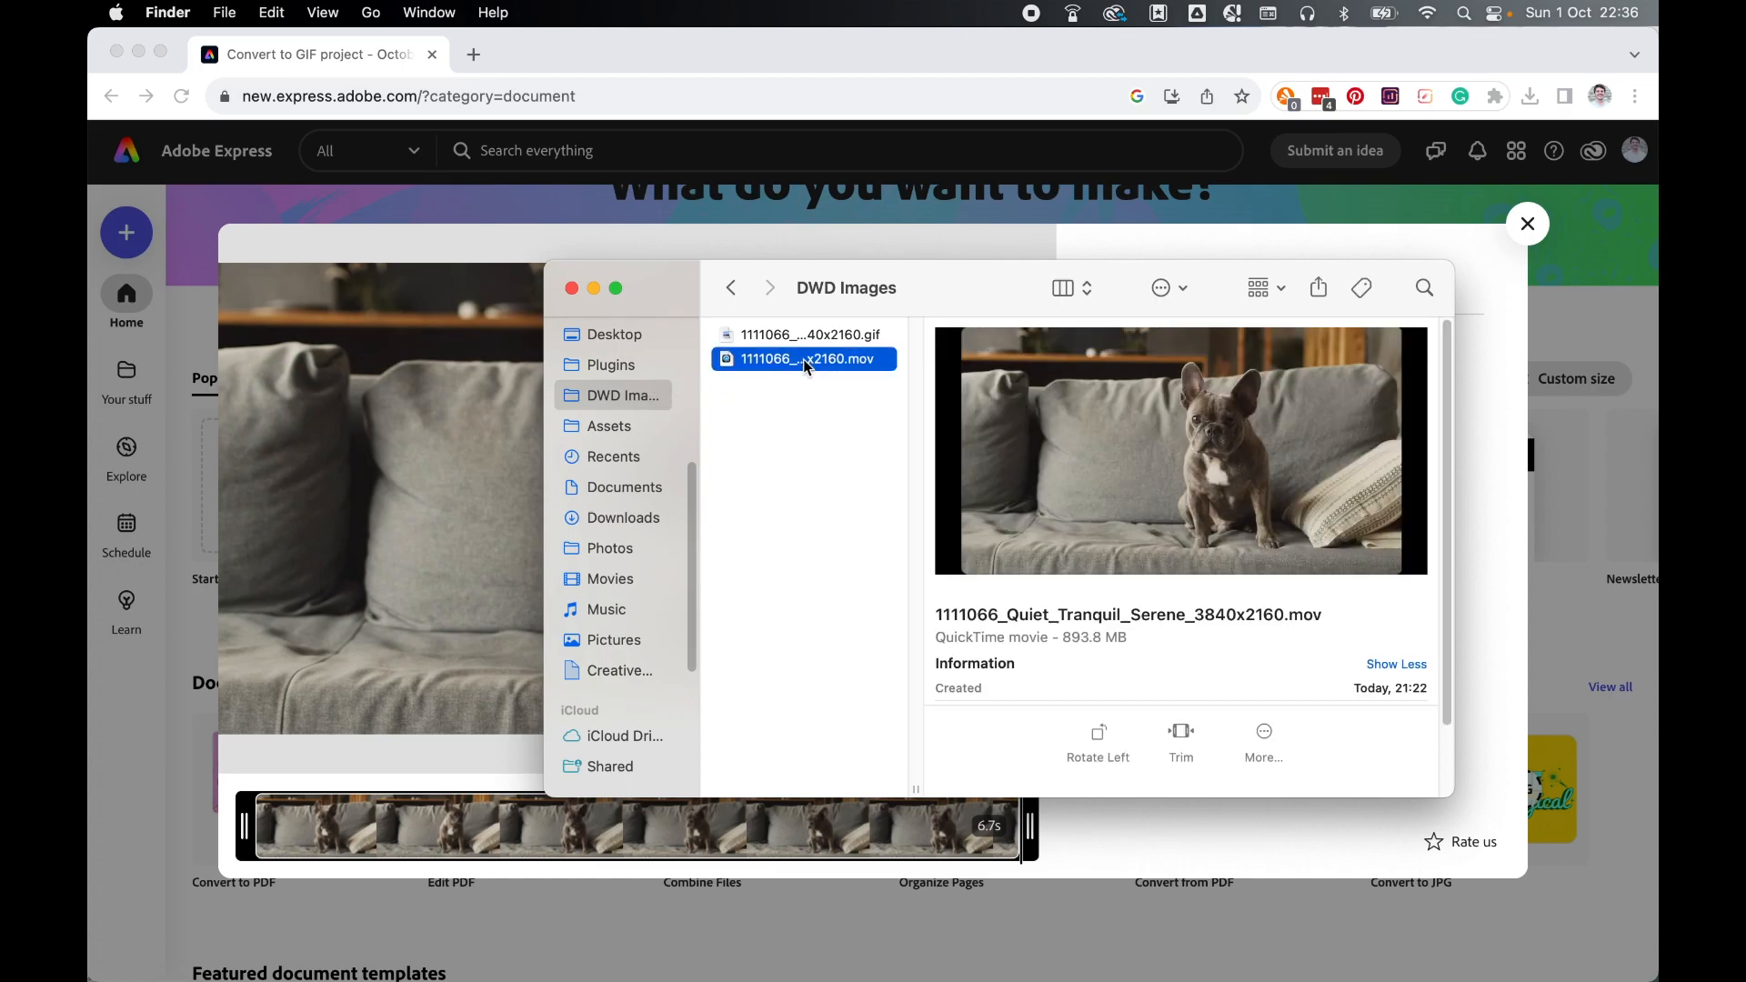